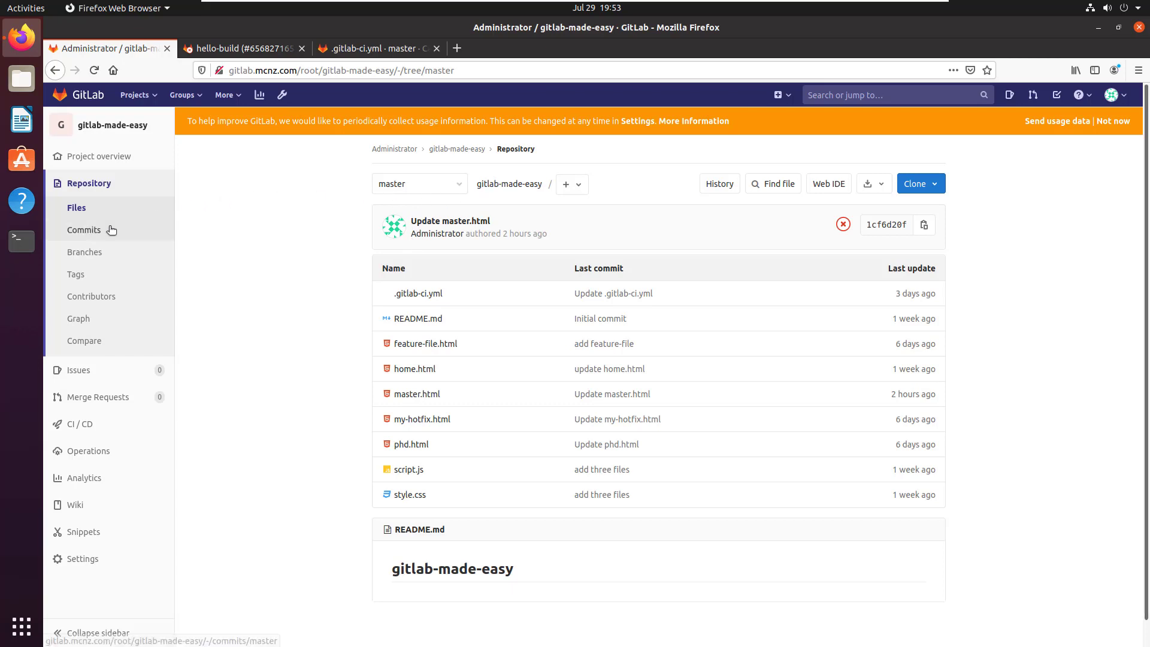
{"action": "mouse_move", "coordinate": [107, 230]}
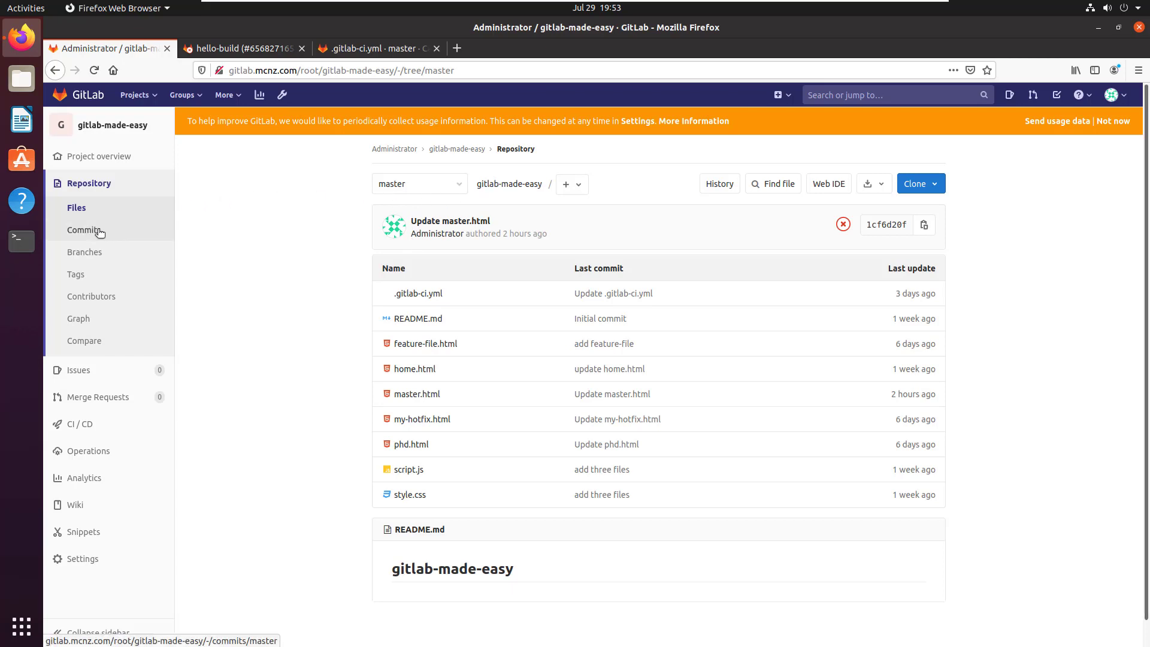
- View the commit history of the master branch from the Repository sidebar
{"action": "left_click", "coordinate": [84, 230]}
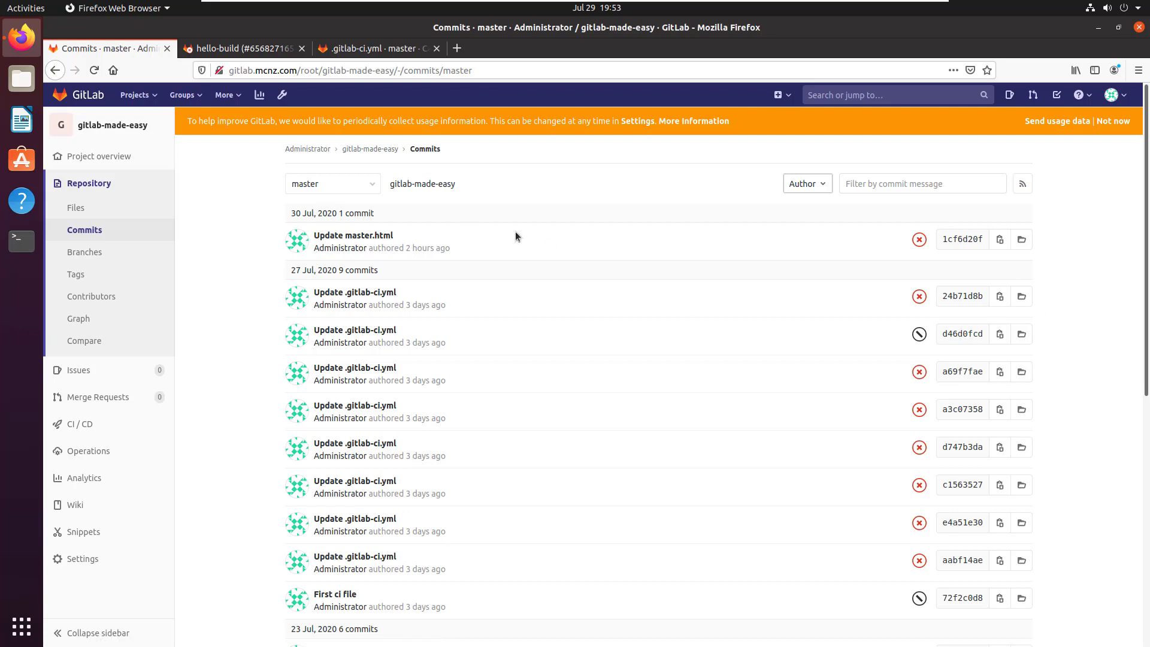
{"action": "left_click", "coordinate": [332, 184]}
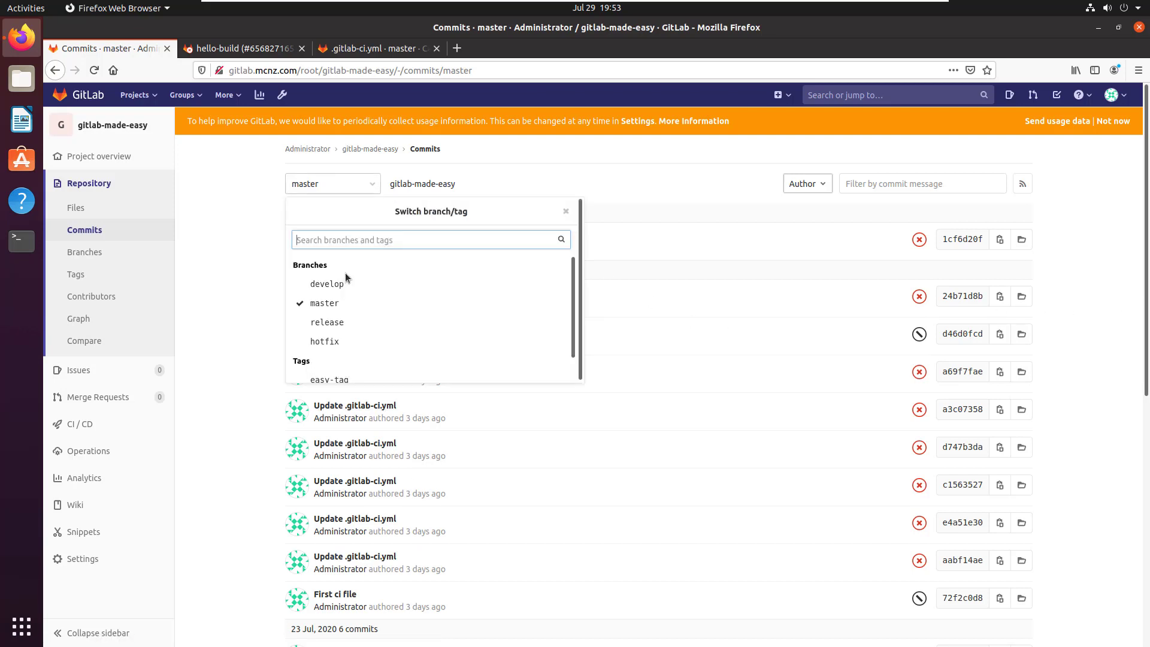
{"action": "left_click", "coordinate": [326, 322]}
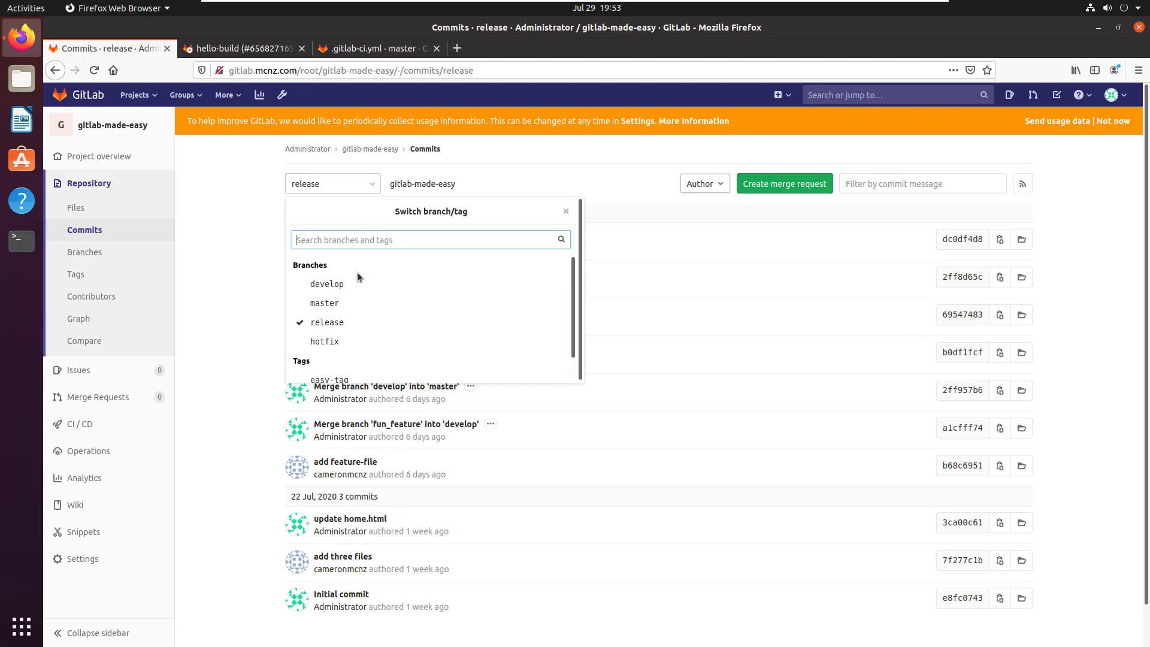
{"action": "left_click", "coordinate": [327, 284]}
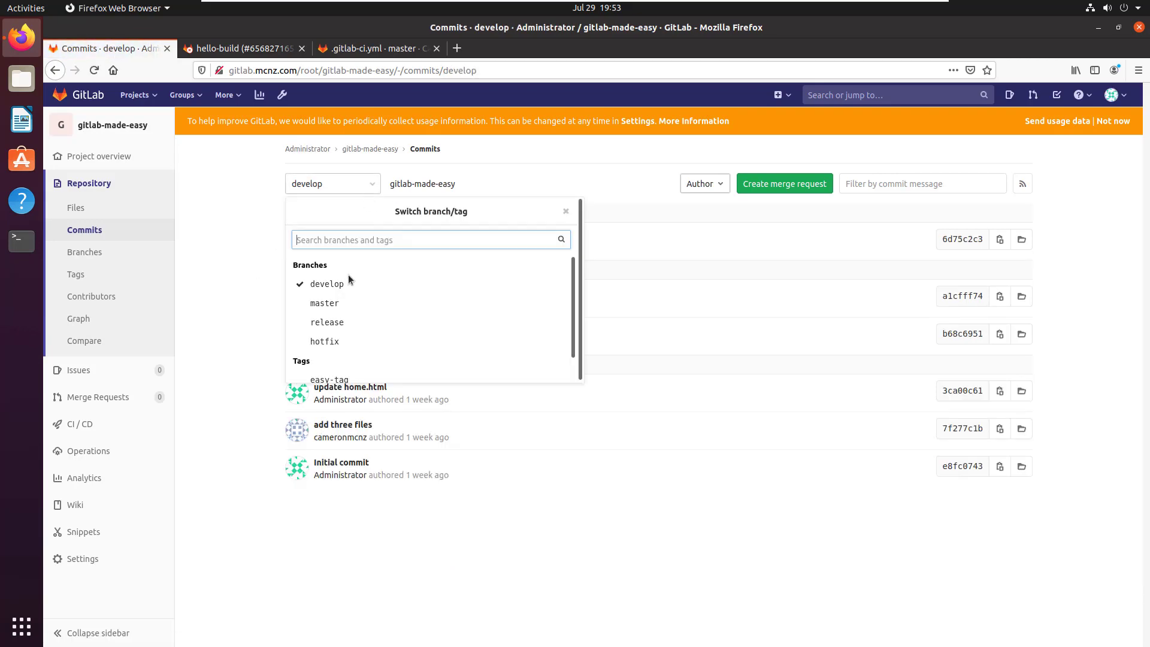
{"action": "left_click", "coordinate": [325, 303]}
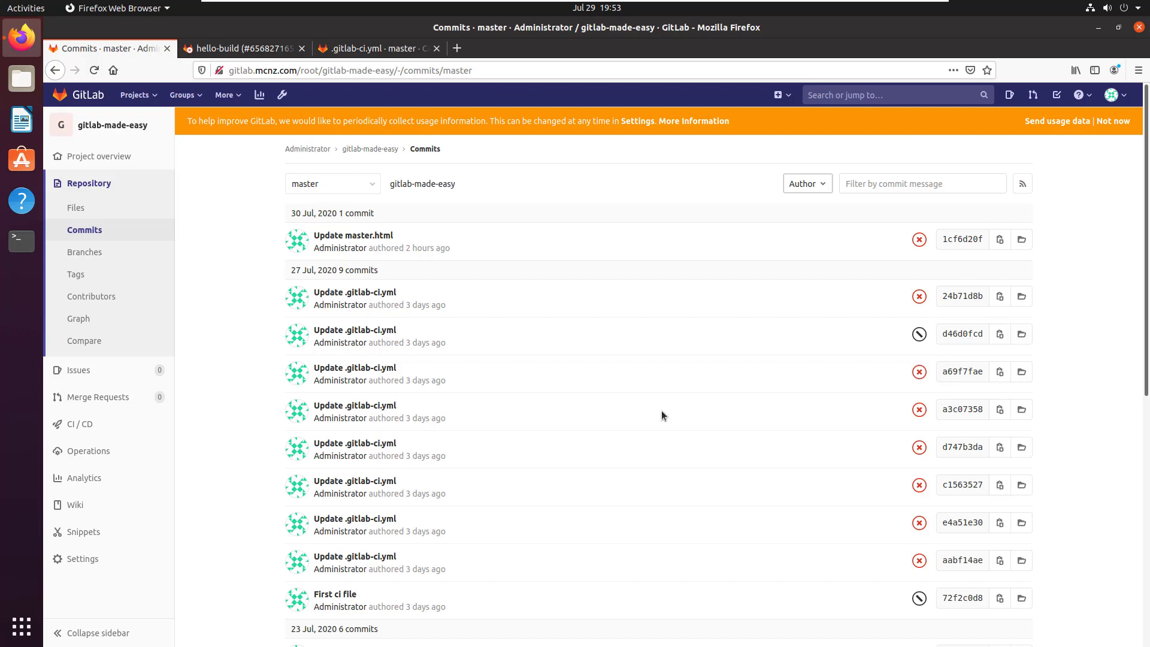
{"action": "mouse_move", "coordinate": [166, 225]}
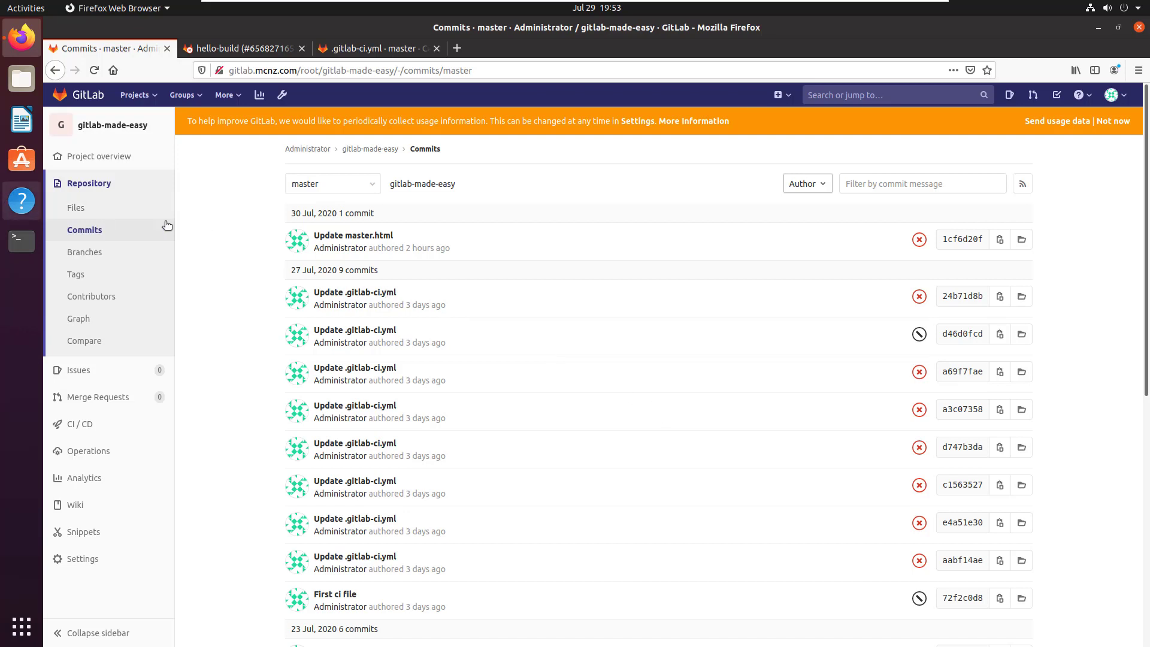
{"action": "mouse_move", "coordinate": [352, 235]}
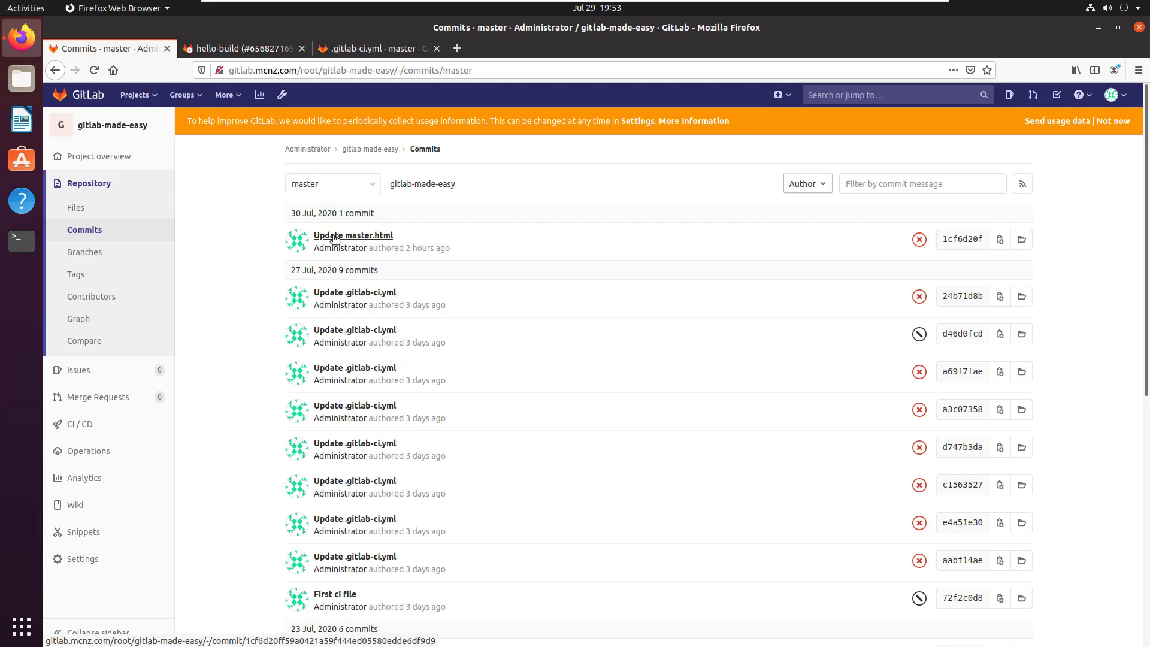
{"action": "mouse_move", "coordinate": [18, 241]}
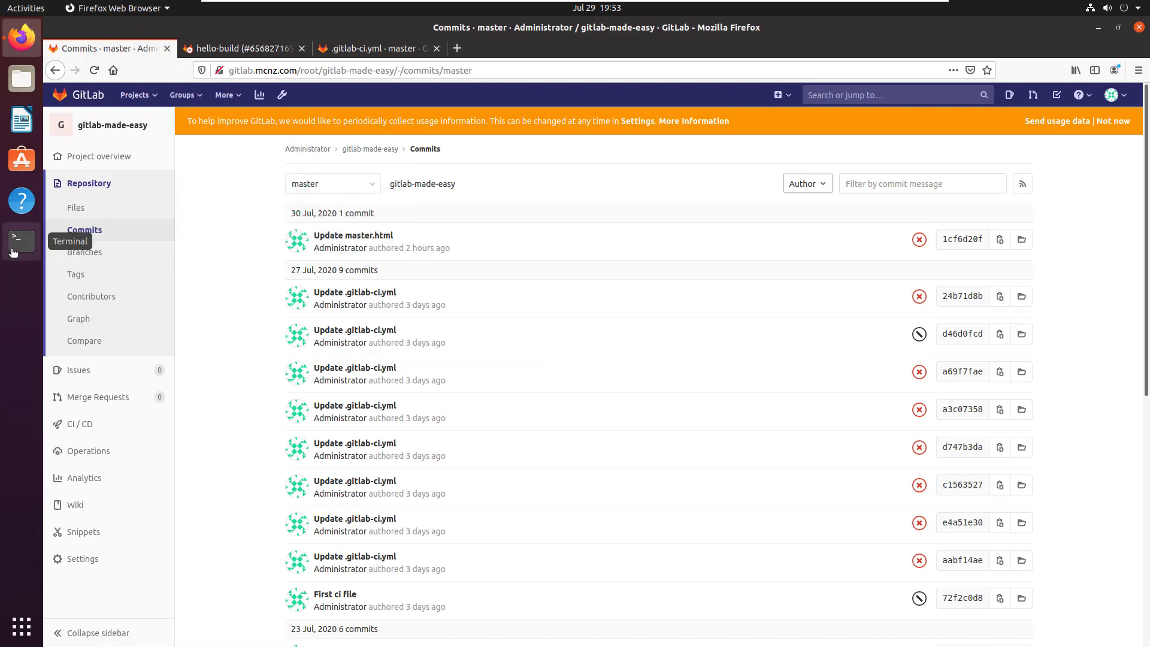
- Launch a Terminal window from the dock, then return to the repository files page
{"action": "left_click", "coordinate": [16, 241]}
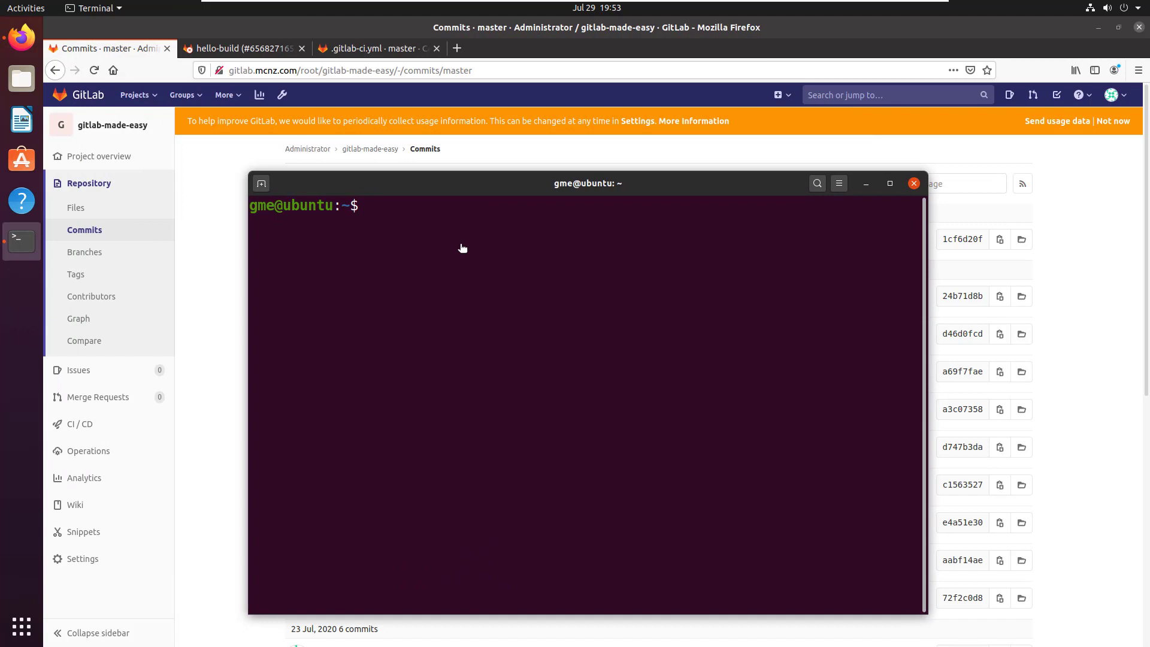
{"action": "mouse_move", "coordinate": [1114, 241]}
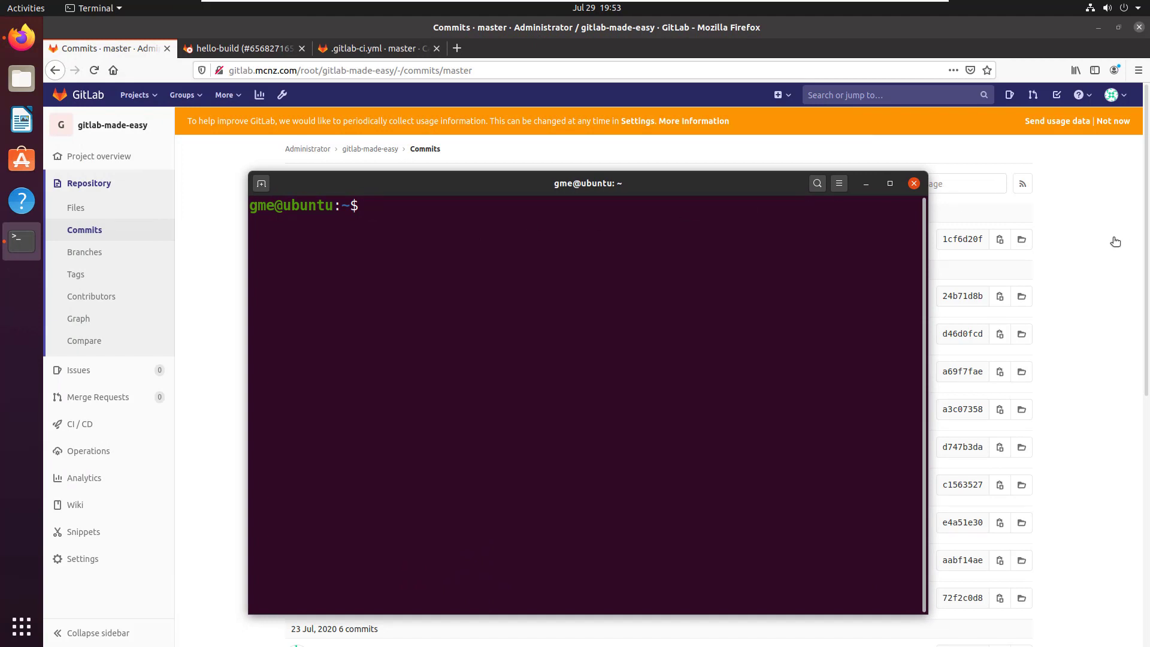
{"action": "left_click", "coordinate": [912, 182]}
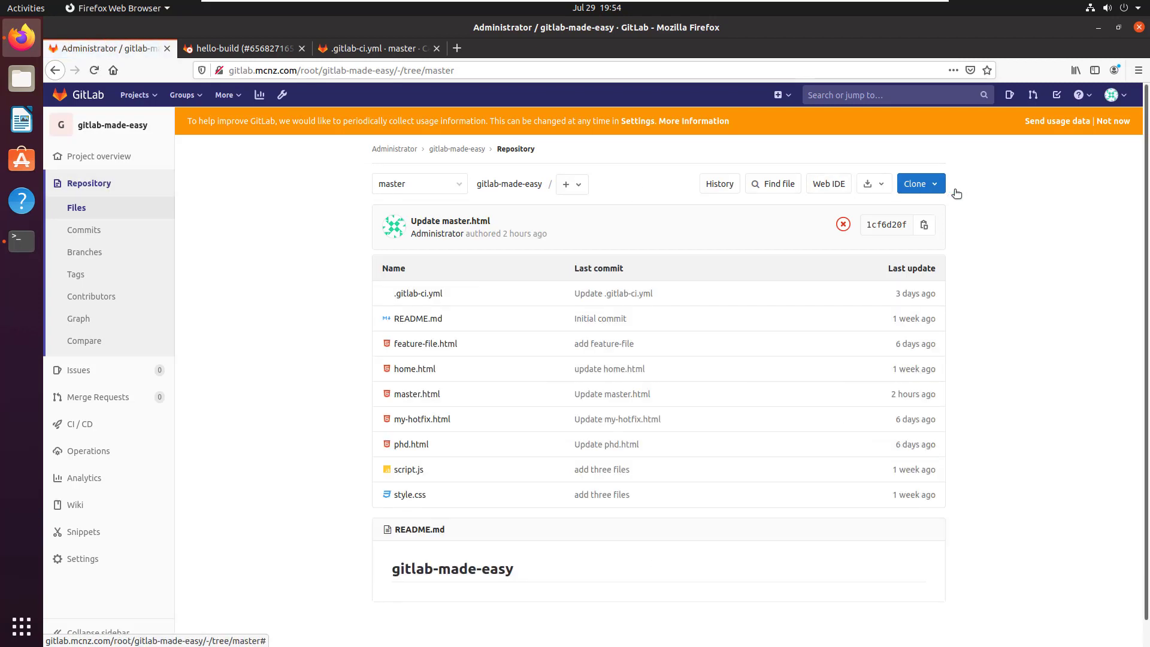
- Copy the 'Clone with HTTP' URL of gitlab-made-easy and switch to the Terminal
{"action": "left_click", "coordinate": [916, 183]}
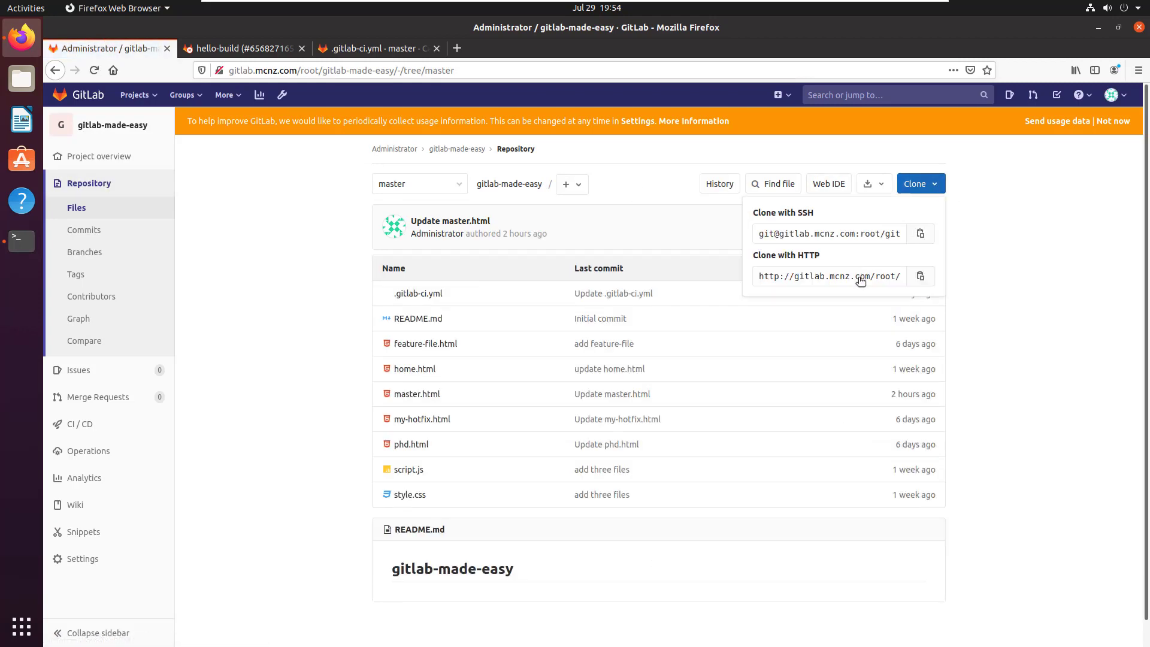
{"action": "left_click", "coordinate": [829, 277]}
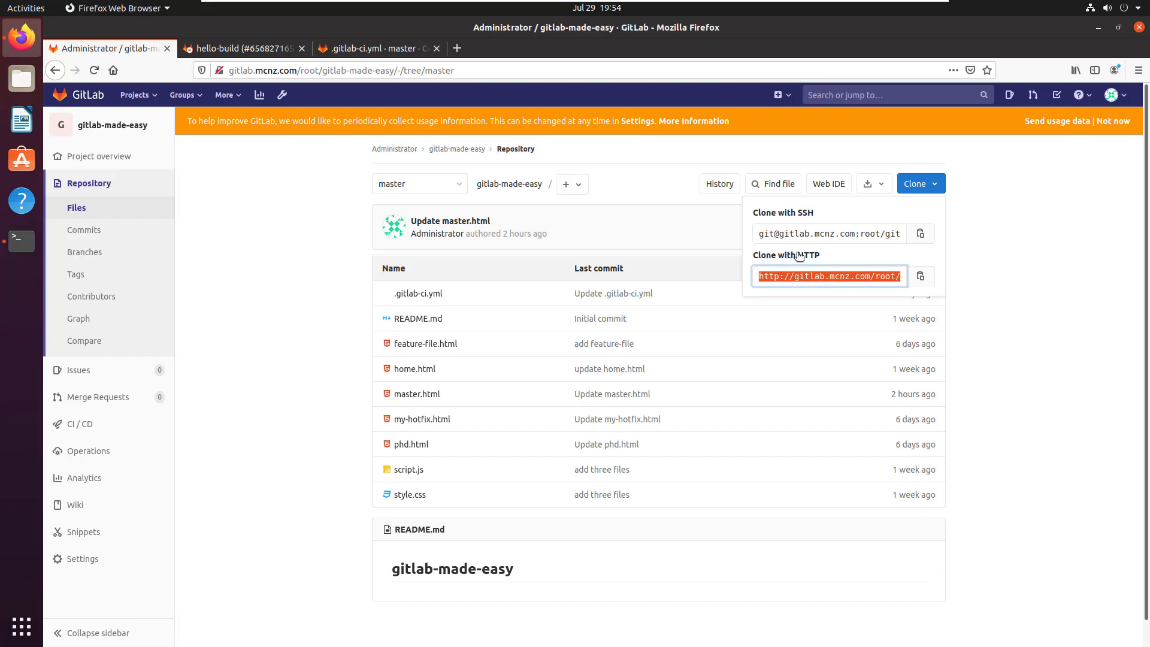
{"action": "right_click", "coordinate": [828, 276]}
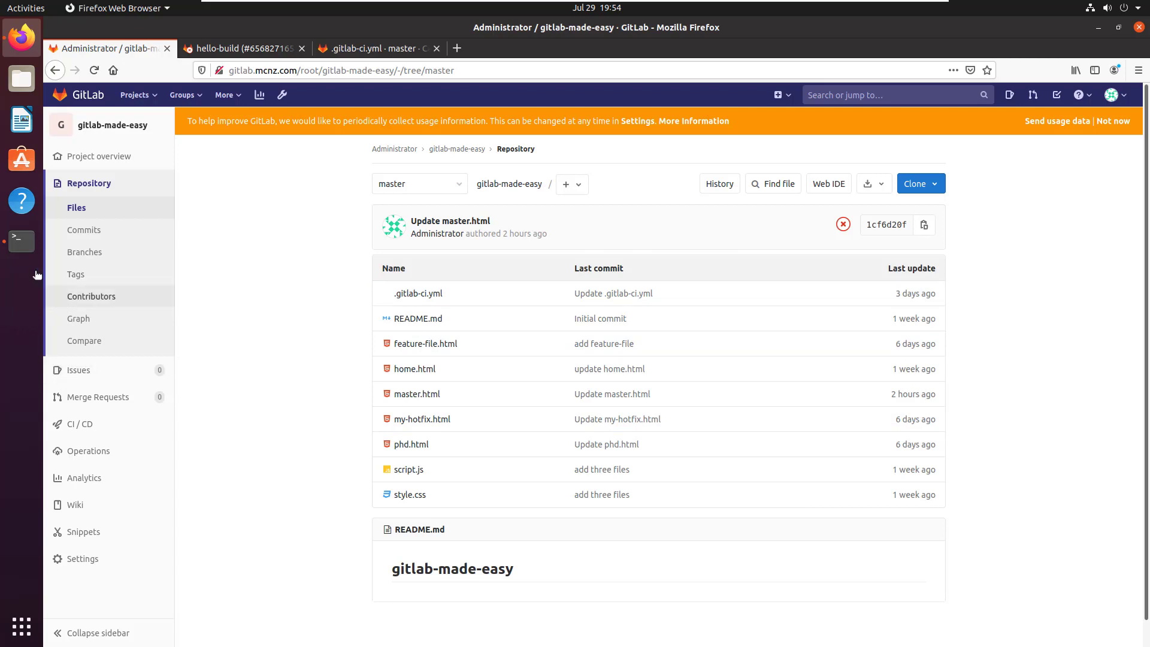
{"action": "left_click", "coordinate": [21, 240]}
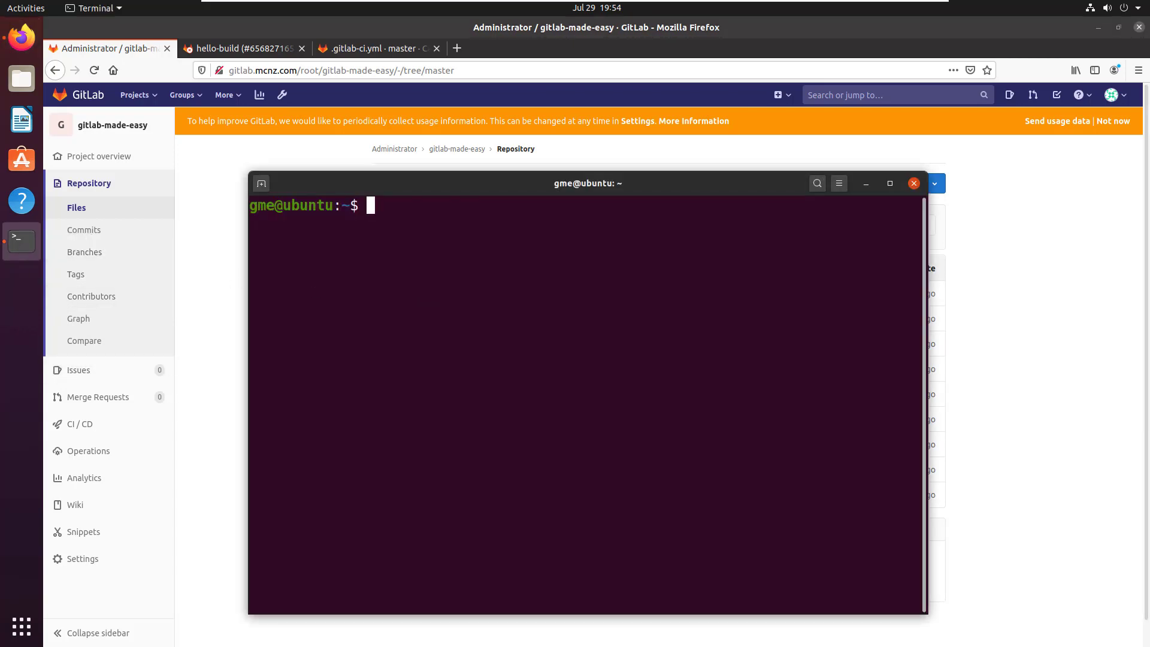
{"action": "mouse_move", "coordinate": [667, 393]}
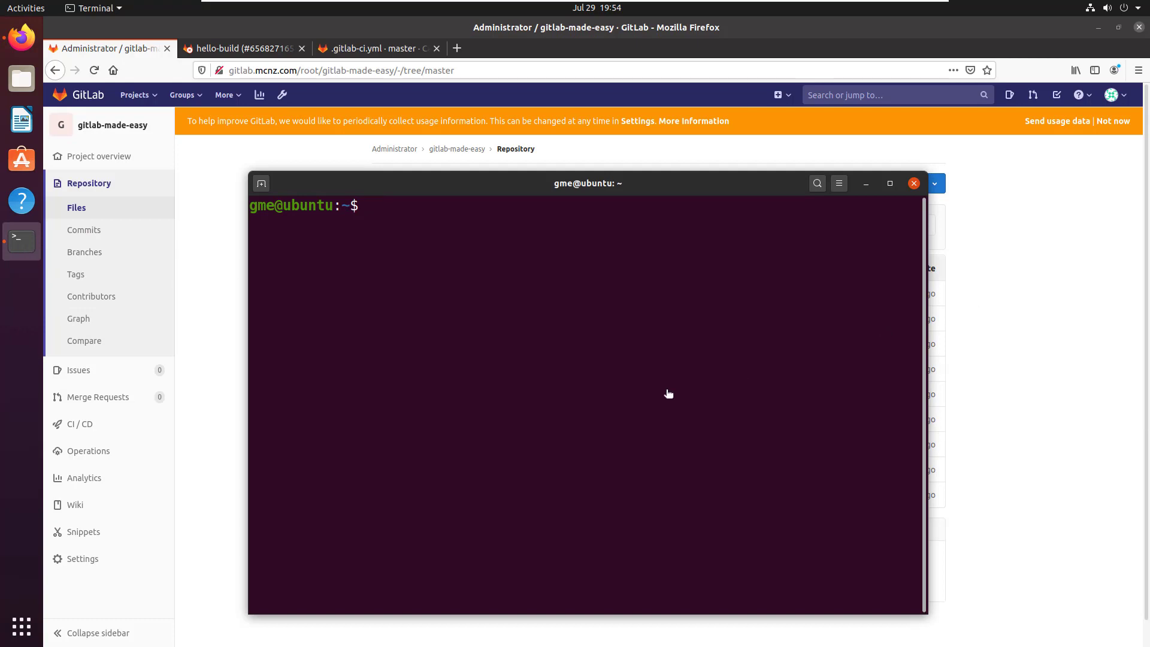
{"action": "type", "text": "git"}
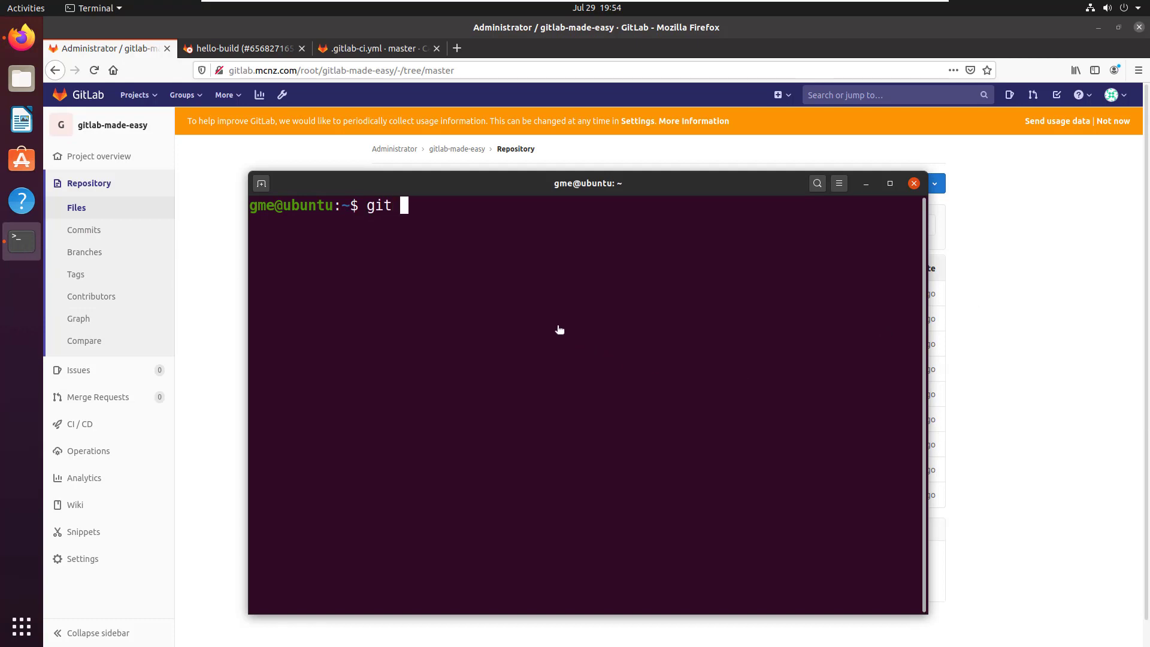
{"action": "type", "text": "clone"}
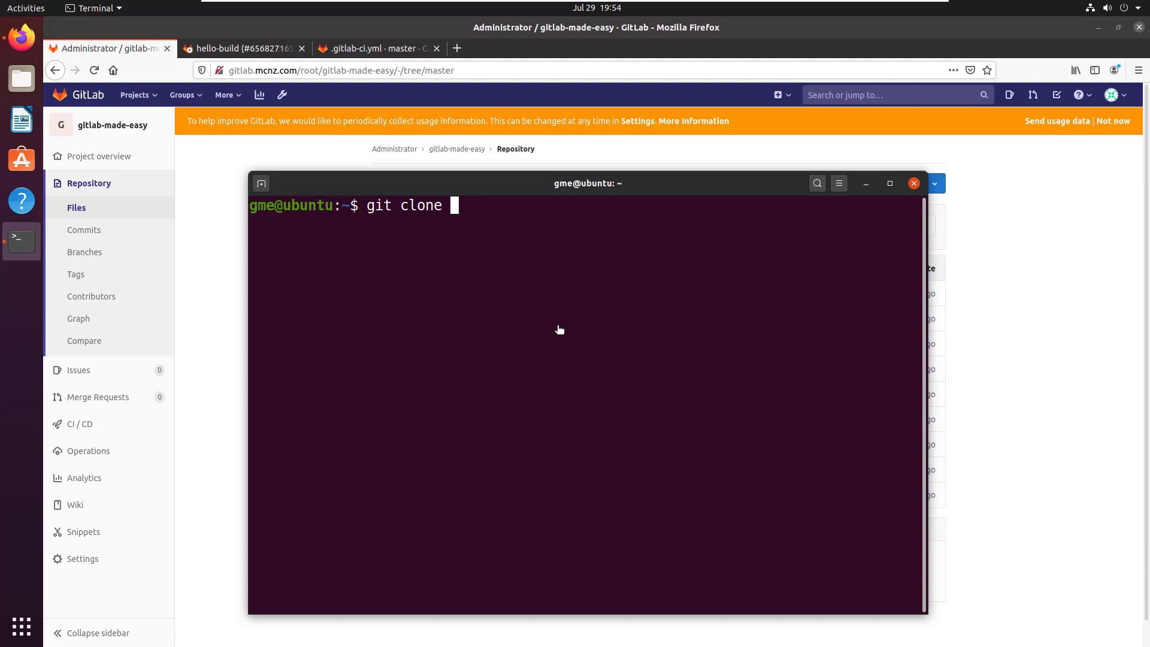
{"action": "type", "text": "--depth"}
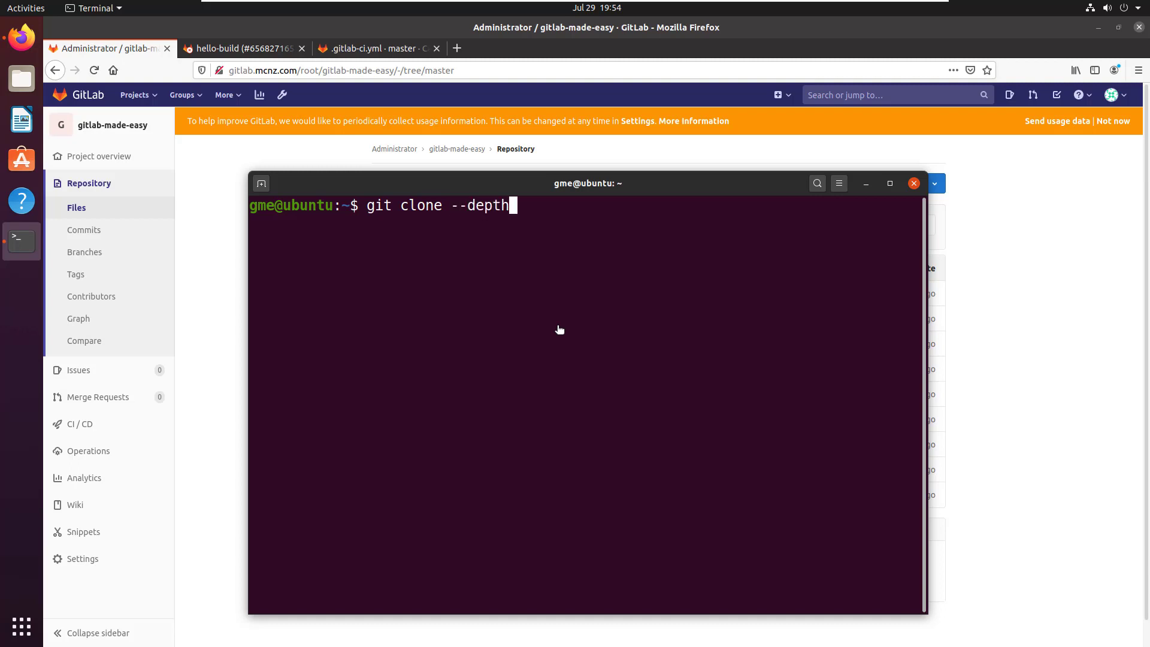
{"action": "type", "text": "1"}
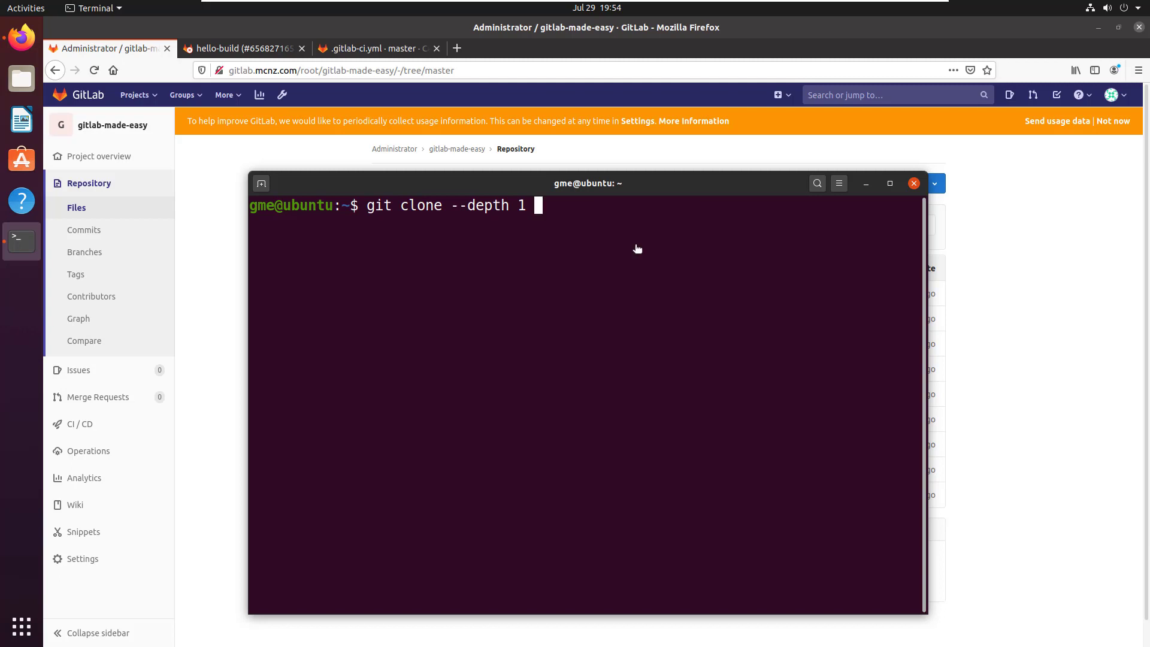
{"action": "type", "text": "http://gitlab.mcnz.com/root/gitlab-made-easy.git"}
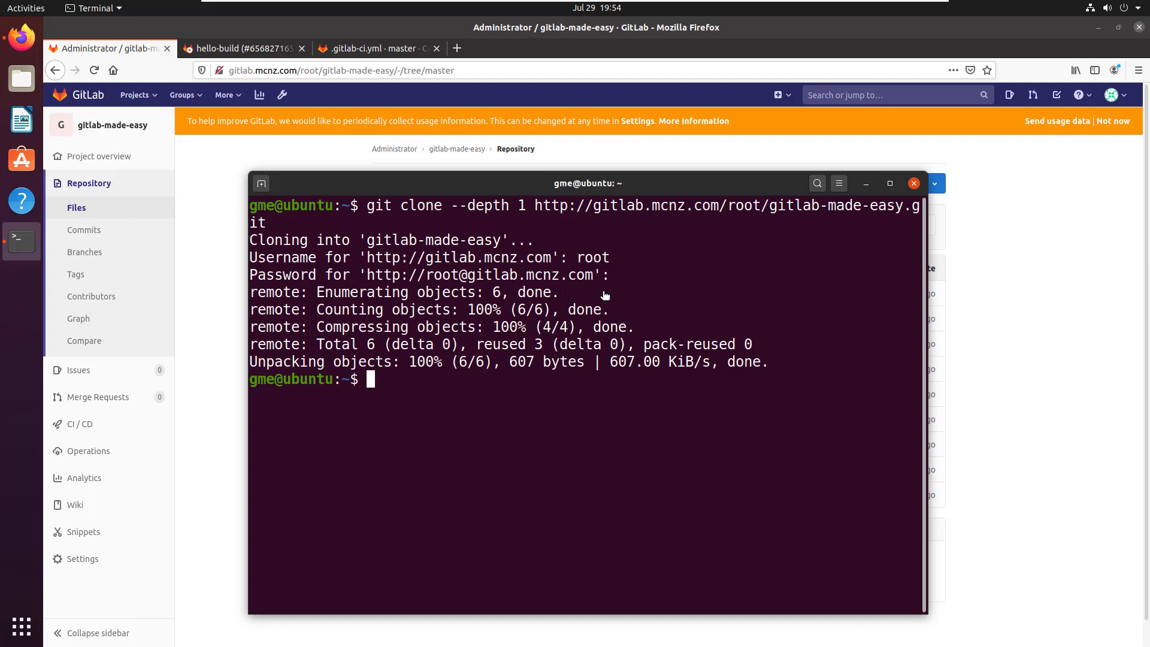
- Enter the cloned gitlab-made-easy folder, list its files and check git status
{"action": "type", "text": "ls"}
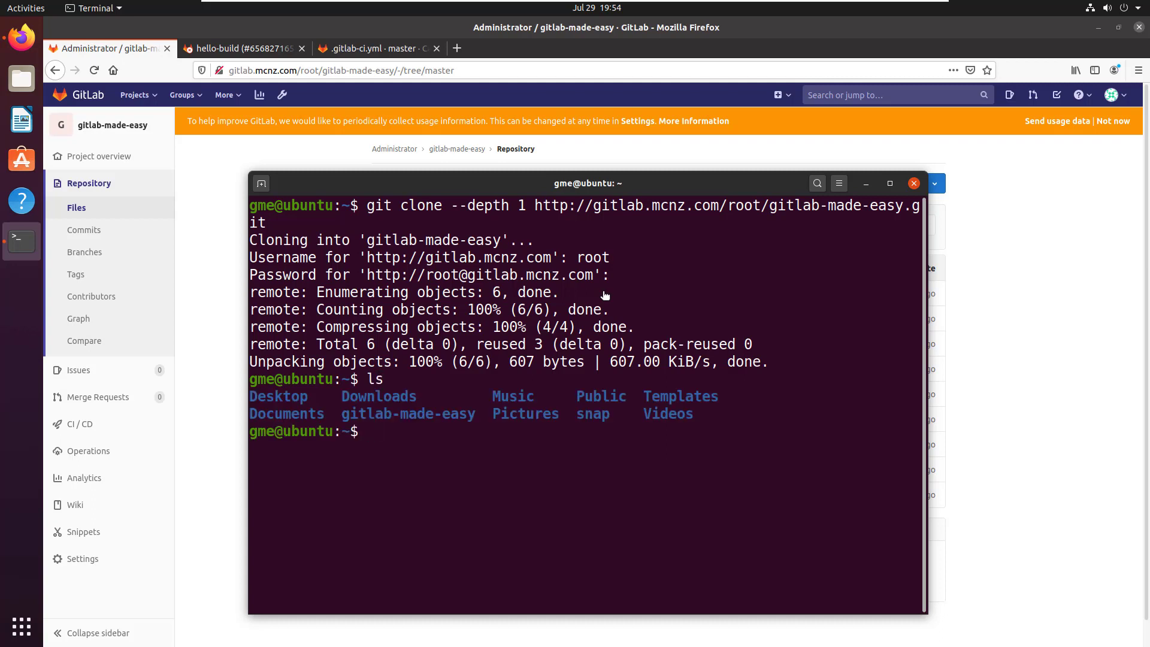
{"action": "type", "text": "cd"}
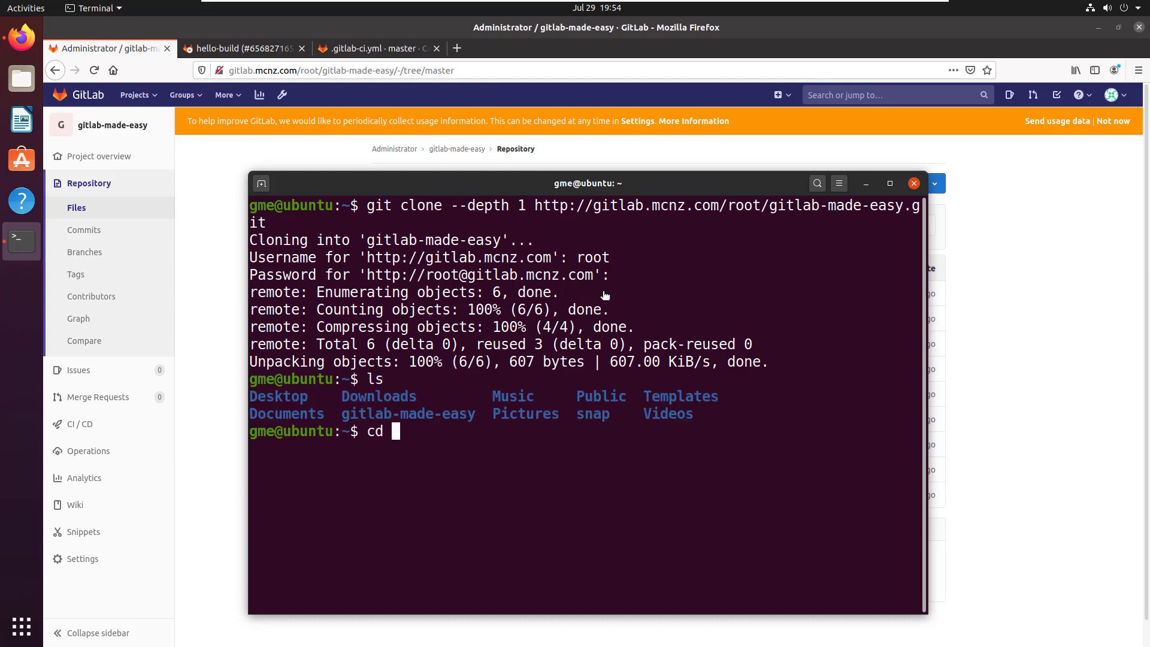
{"action": "type", "text": "gitlab-made-easy"}
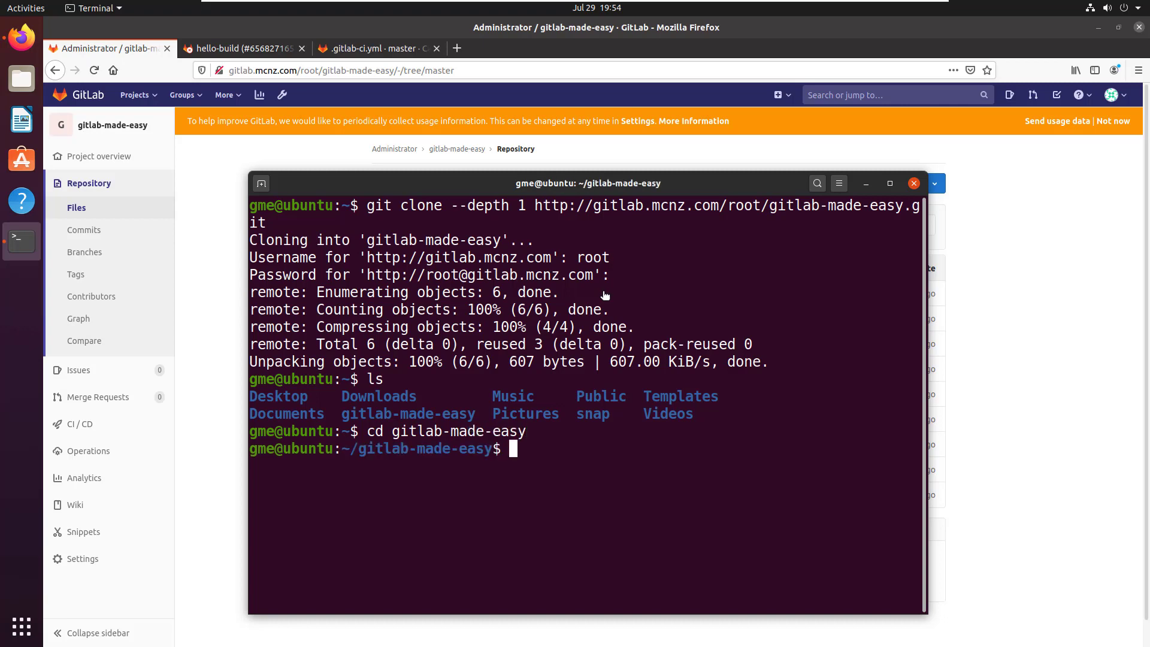
{"action": "type", "text": "ls"}
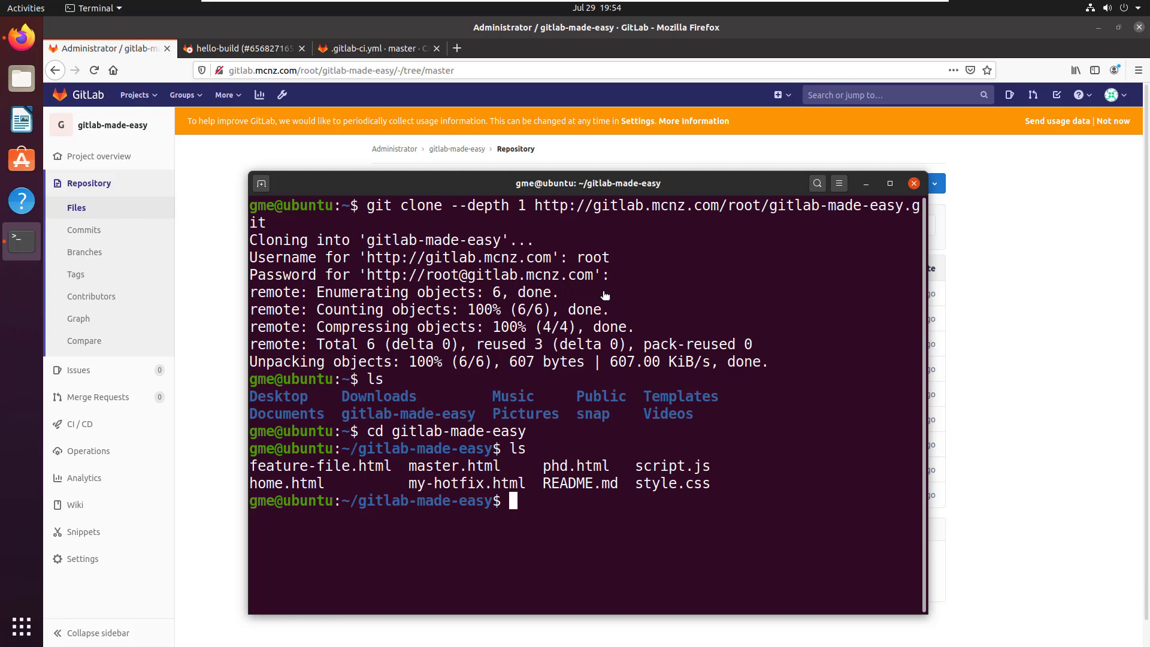
{"action": "type", "text": "git status"}
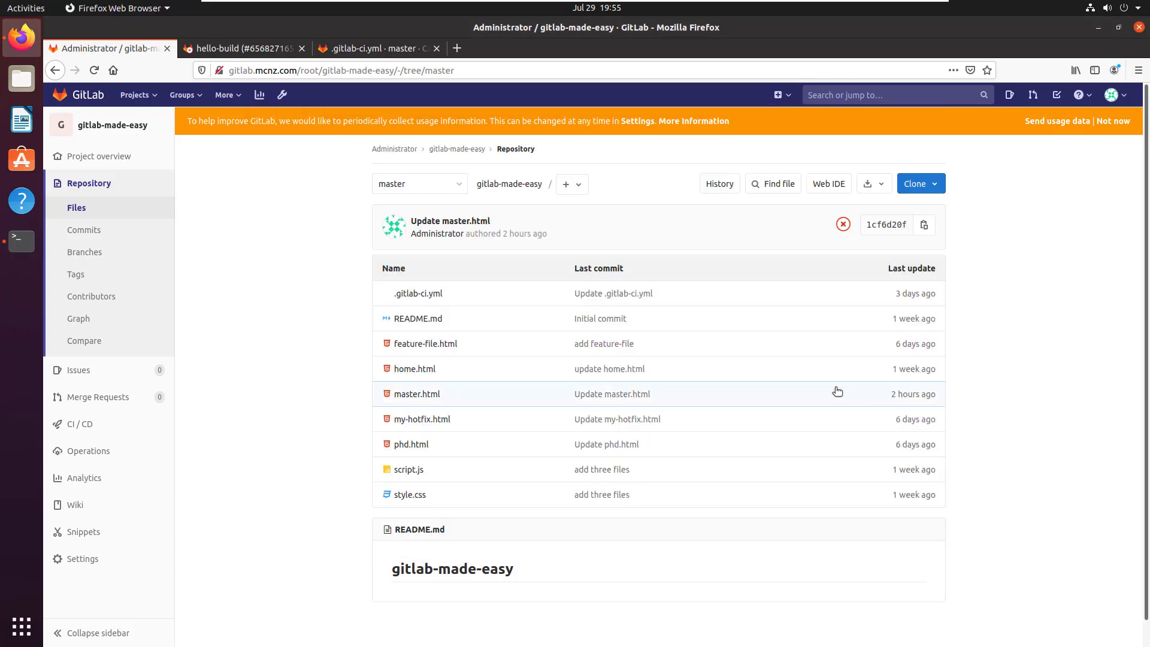
- Check the project's commit history in GitLab, then return to the shallow clone in Terminal
{"action": "left_click", "coordinate": [84, 230]}
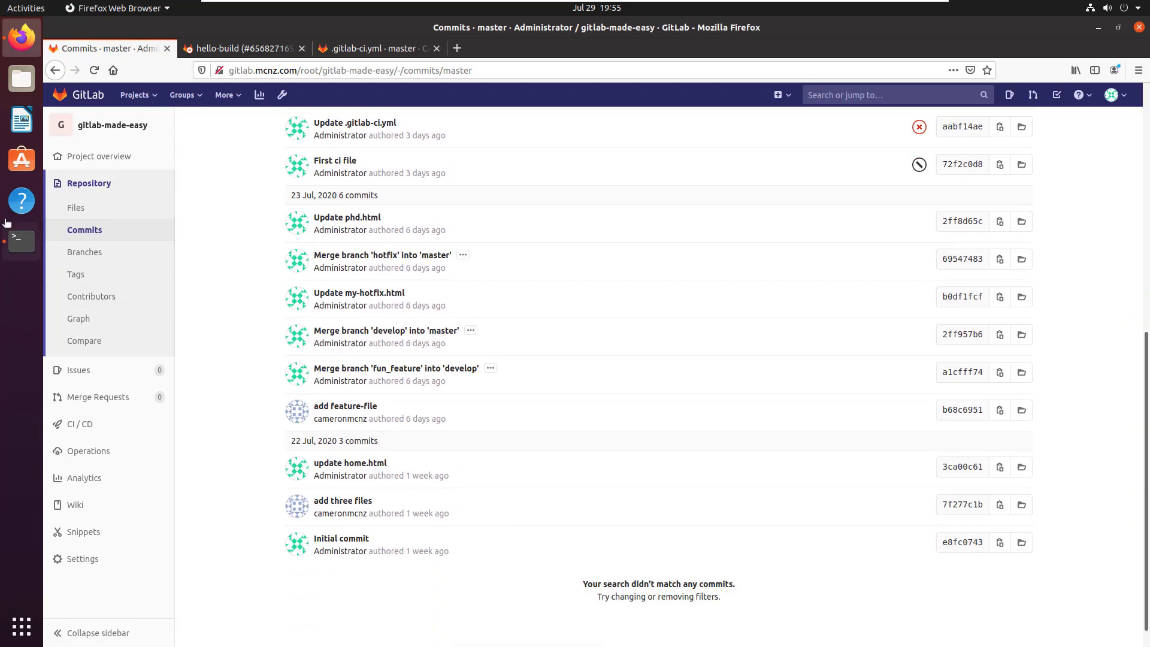
{"action": "left_click", "coordinate": [20, 241]}
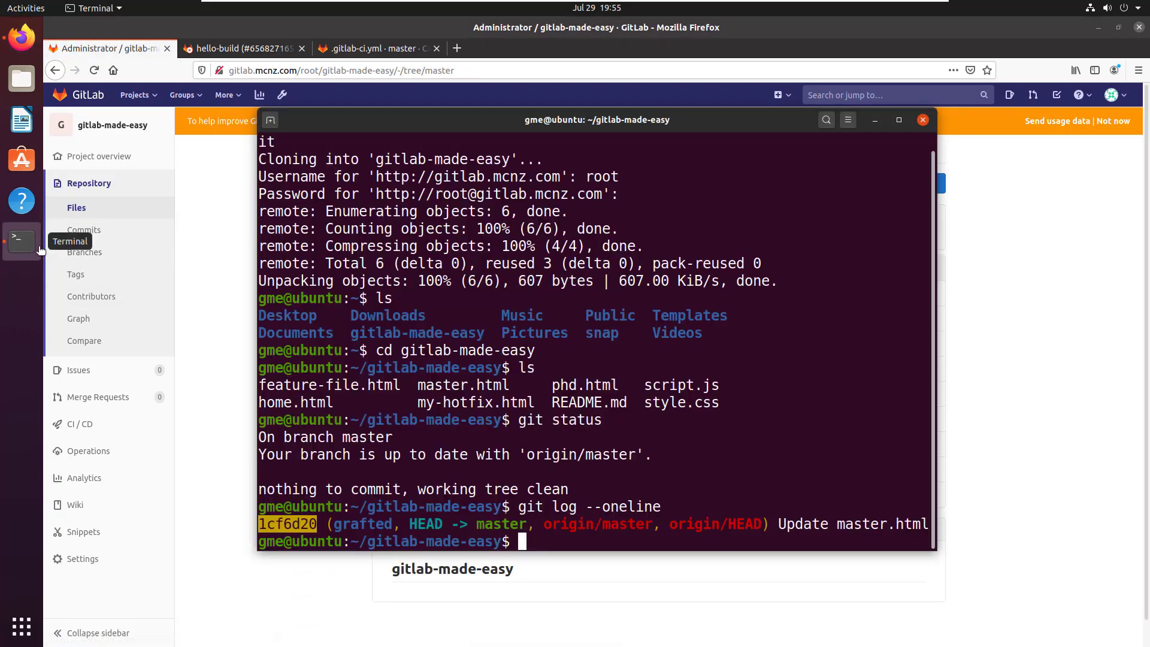
{"action": "type", "text": "cd ."}
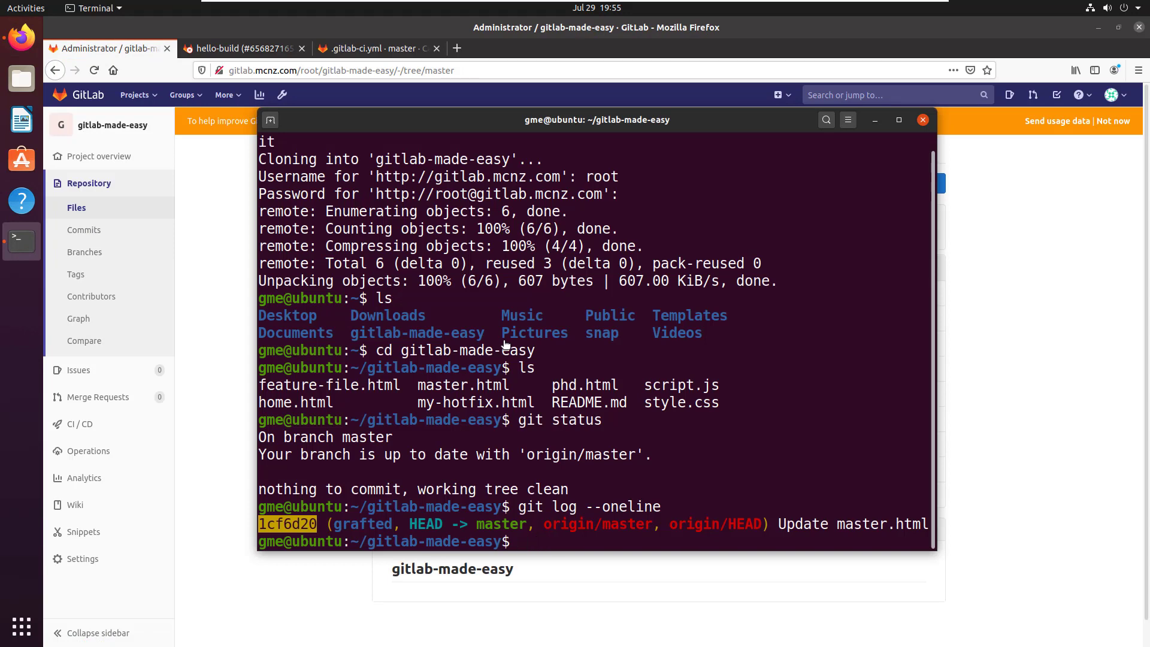
{"action": "mouse_move", "coordinate": [652, 489]}
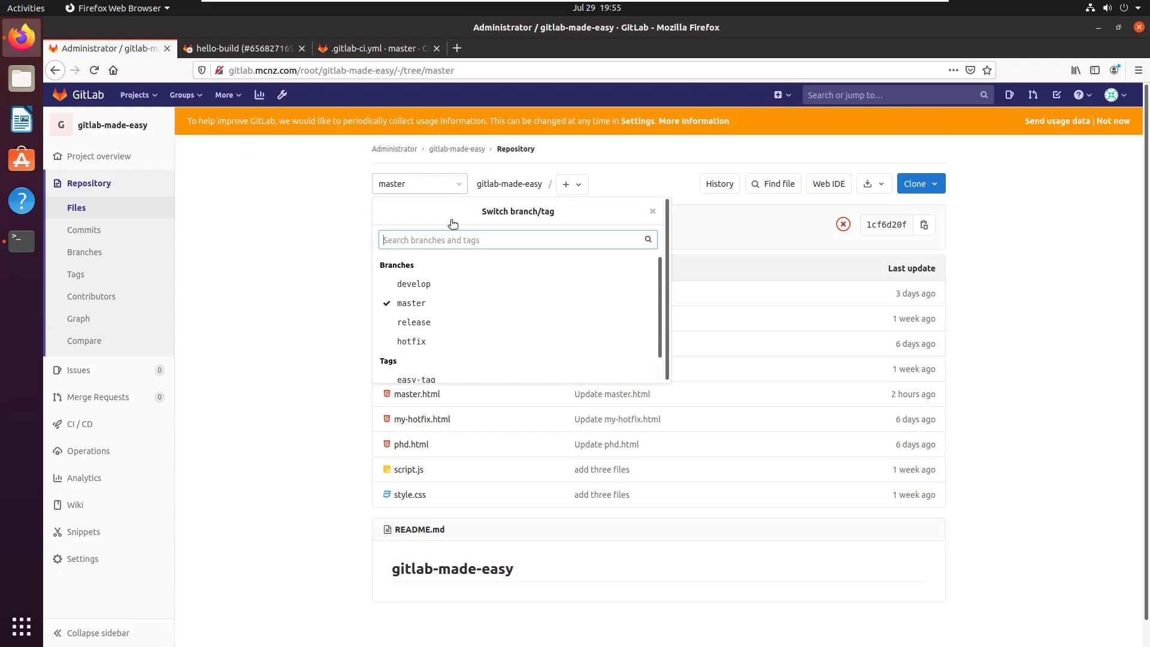
{"action": "mouse_move", "coordinate": [411, 341]}
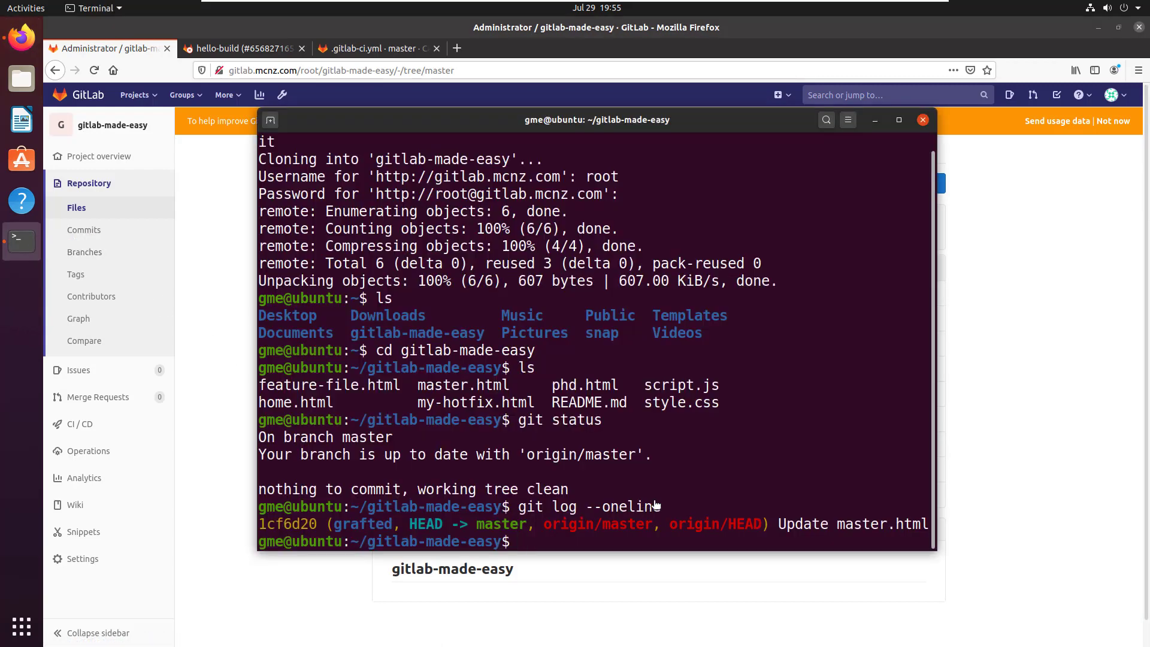
- Show git branch --all lists only master and that git checkout develop fails
{"action": "type", "text": "git branch --all"}
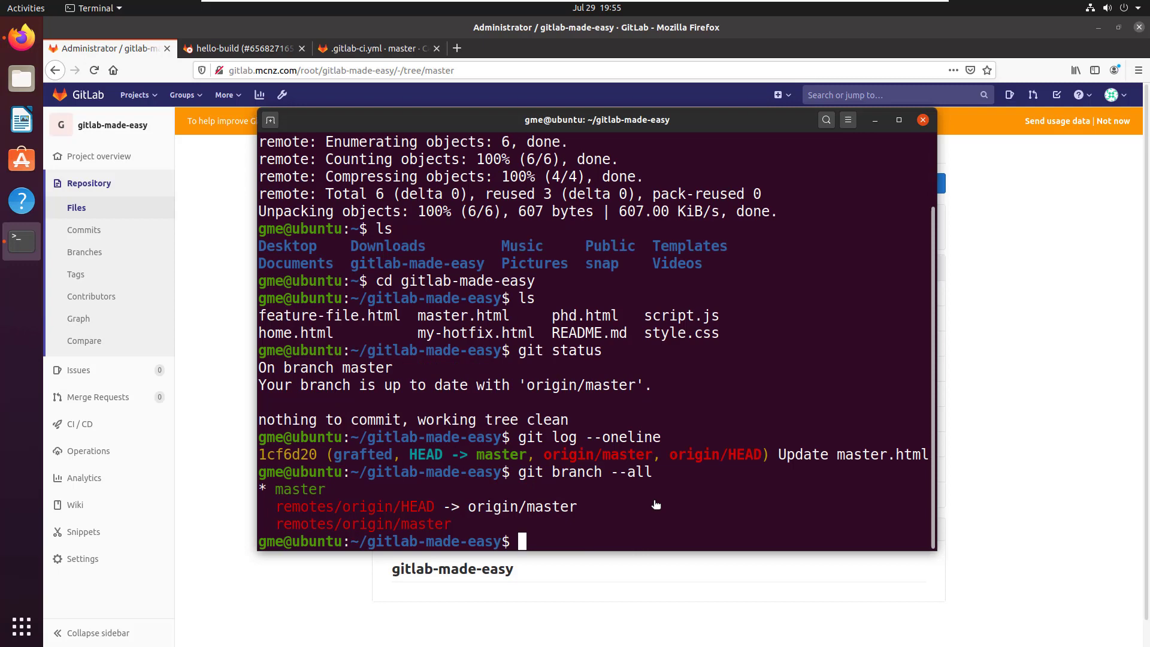
{"action": "type", "text": "git"}
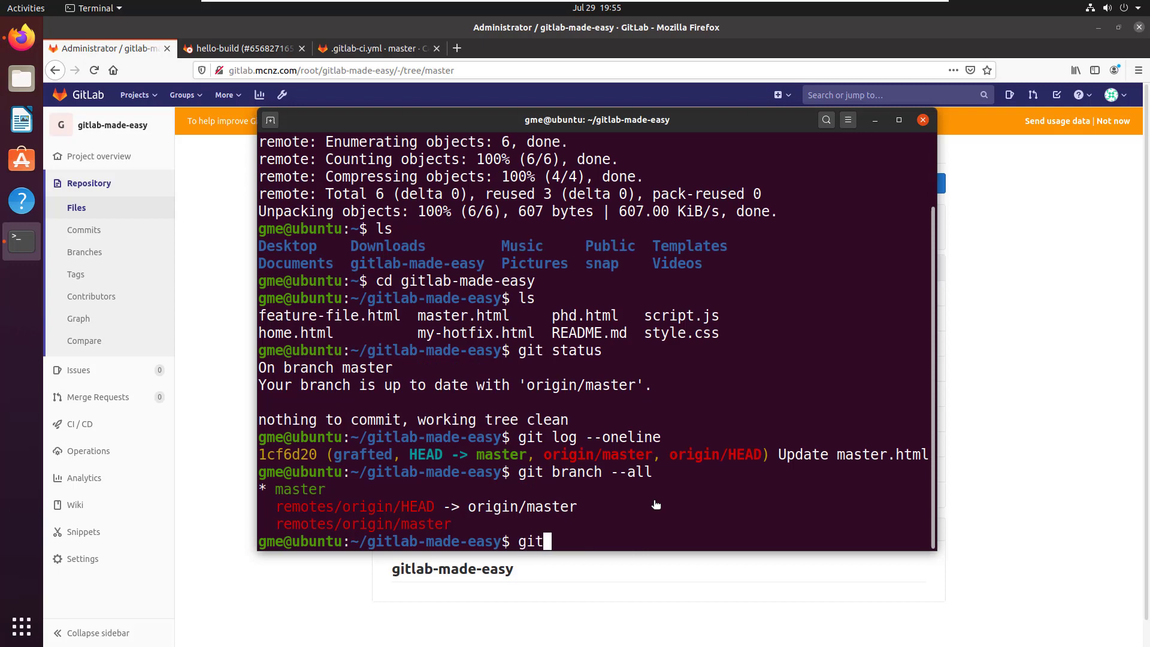
{"action": "type", "text": "checkout develop"}
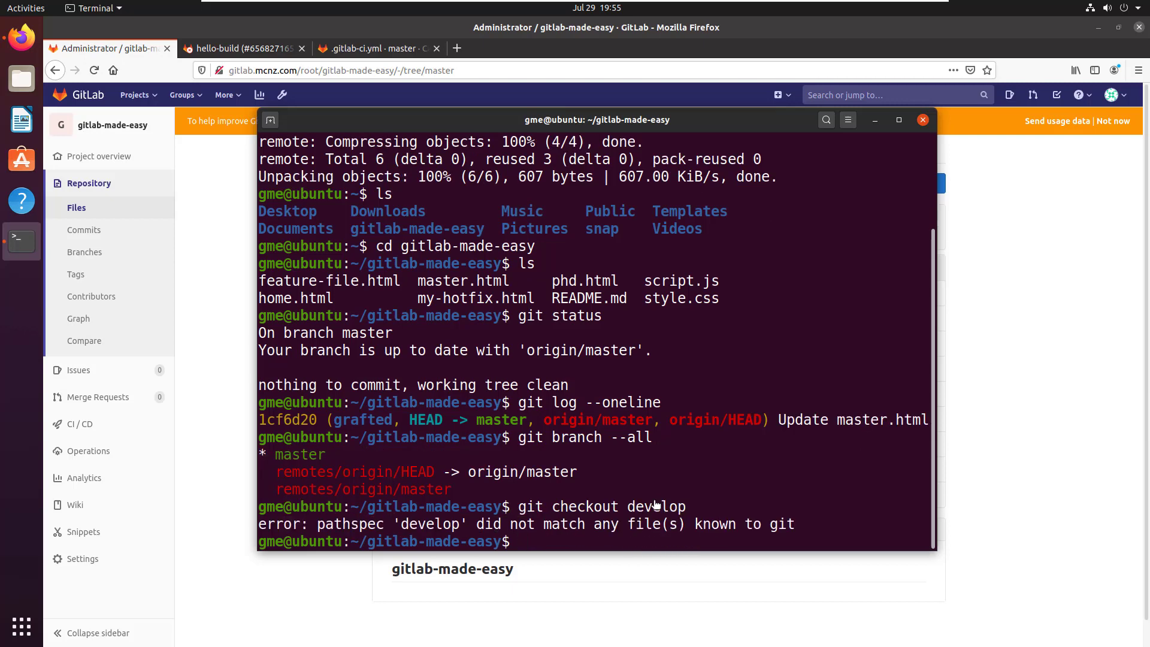
- Move back up to the home folder, list it and start typing a new git clone command
{"action": "type", "text": "cd .."}
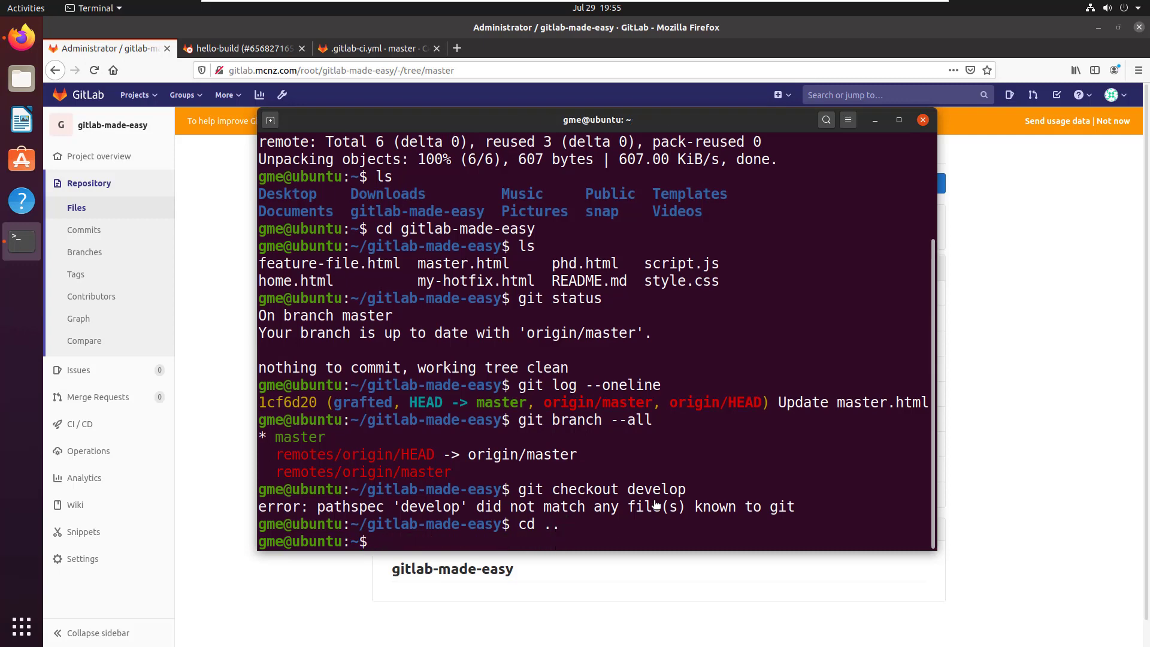
{"action": "type", "text": "ls"}
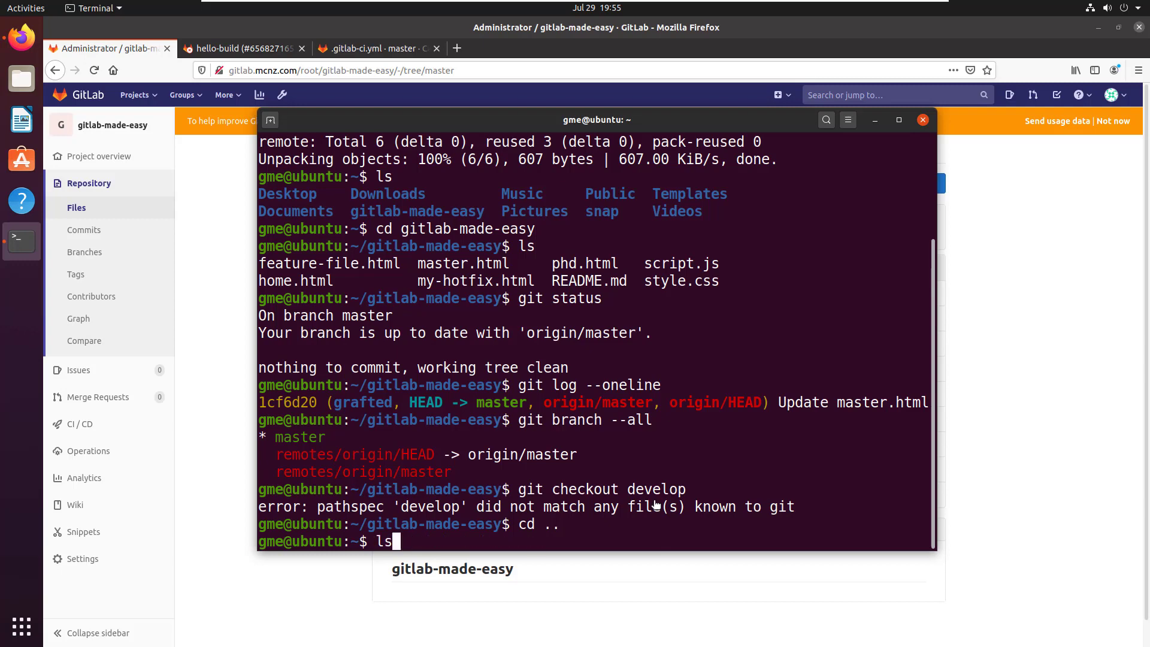
{"action": "type", "text": "git clone --depth 1 http://gitlab.mcnz.com/root/gitlab-made-easy.git"}
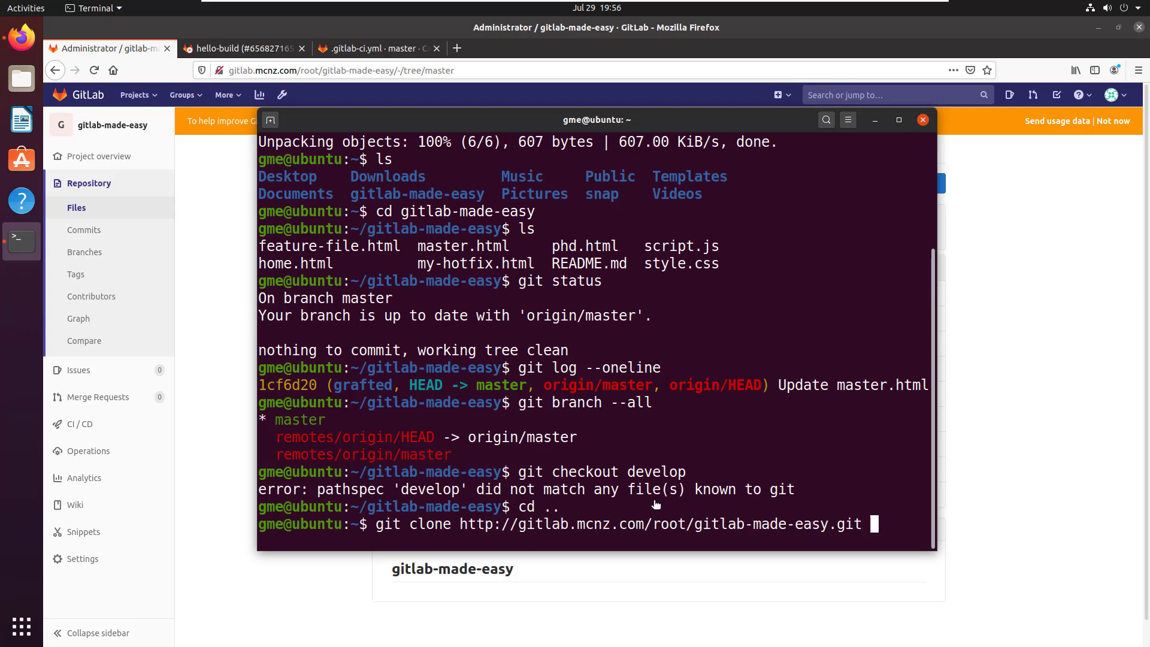
- Fully clone gitlab-made-easy into fully-completely as root, then enter the folder and list its files
{"action": "type", "text": "fulle"}
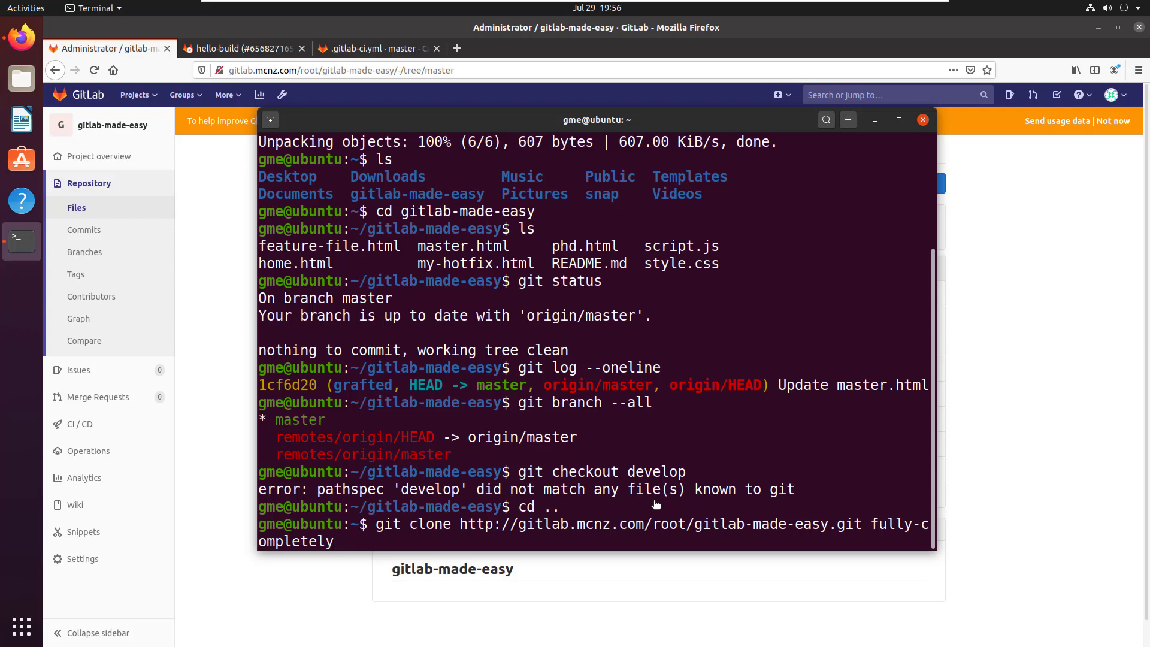
{"action": "key", "text": "Return"}
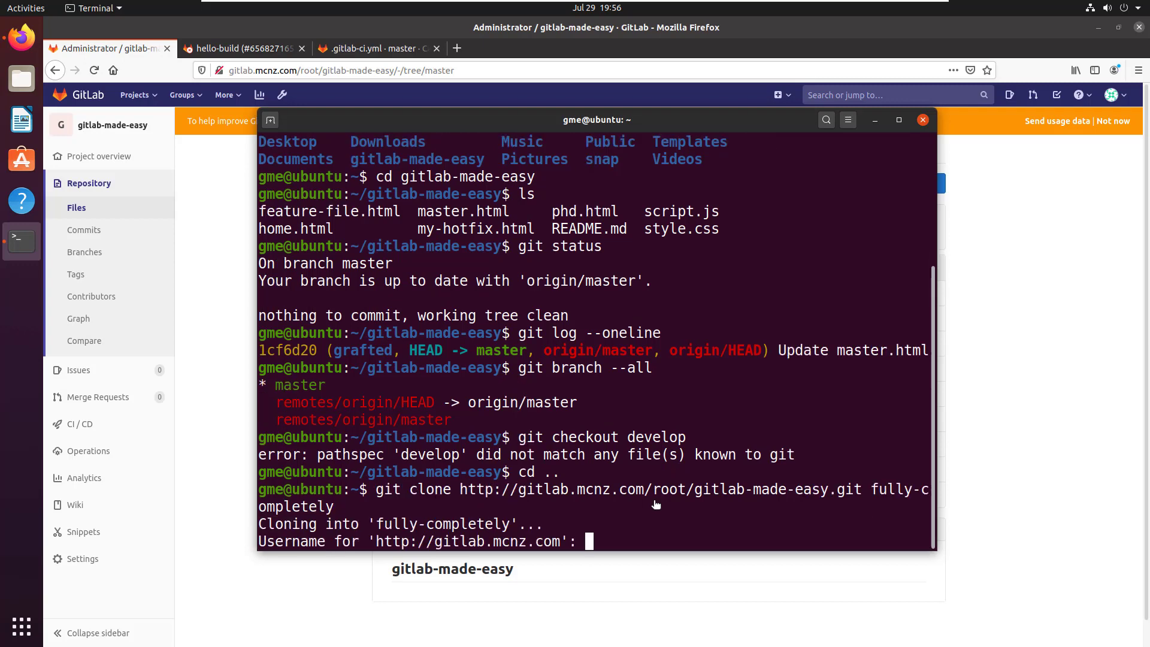
{"action": "type", "text": "root"}
{"action": "type", "text": "l"}
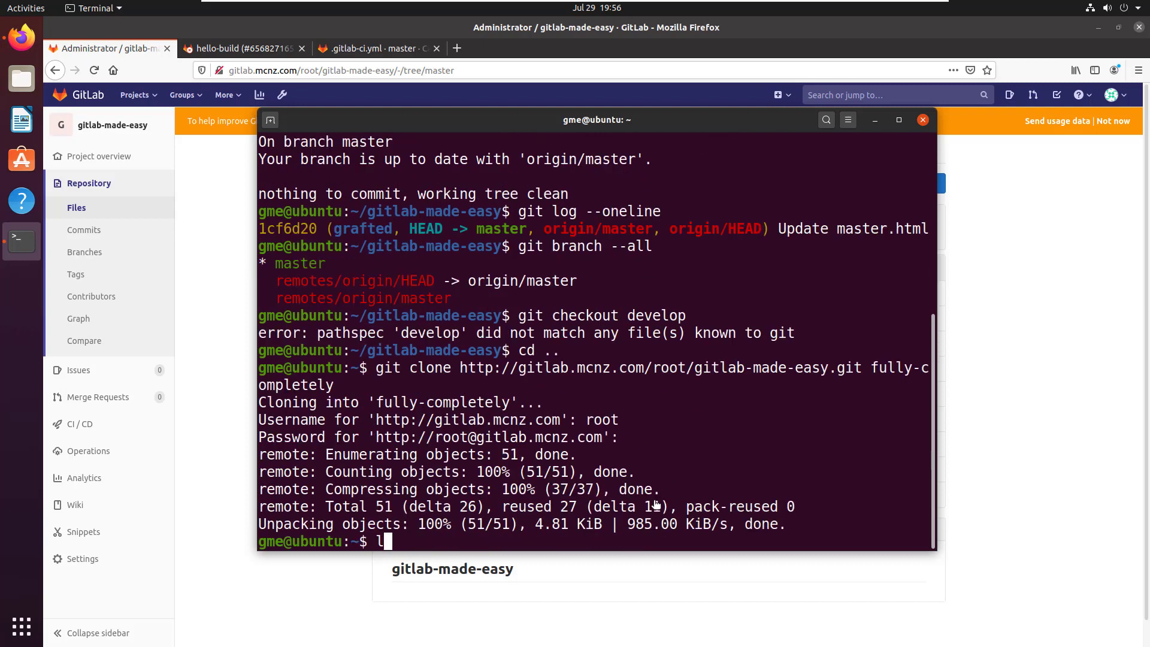
{"action": "type", "text": "s"}
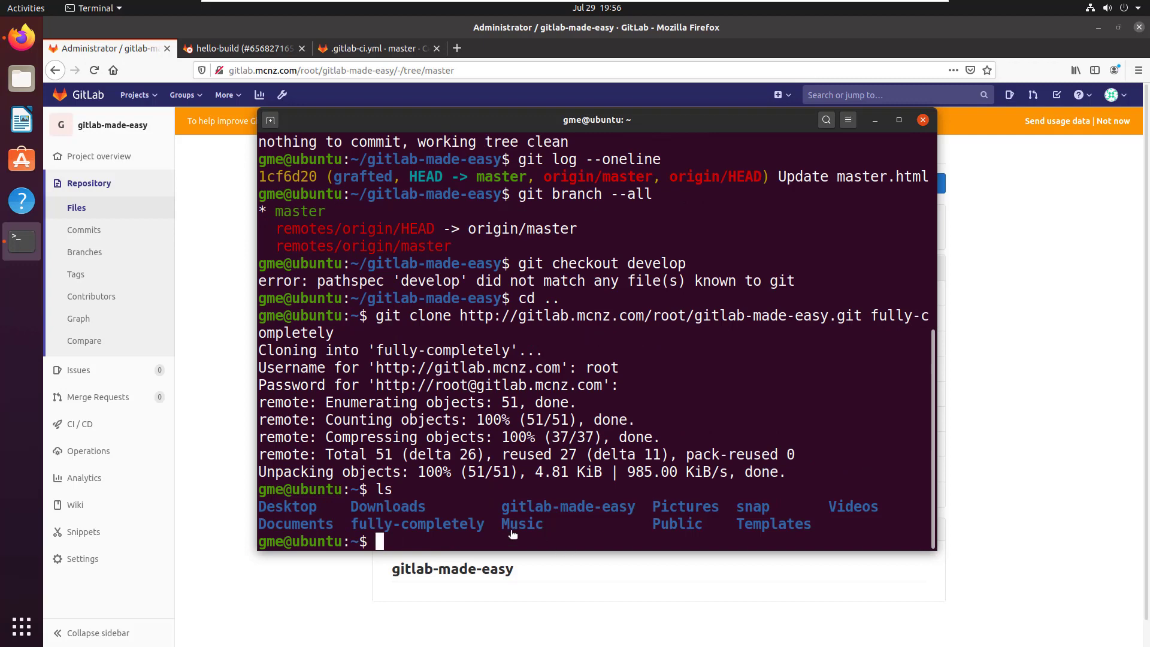
{"action": "type", "text": "cd"}
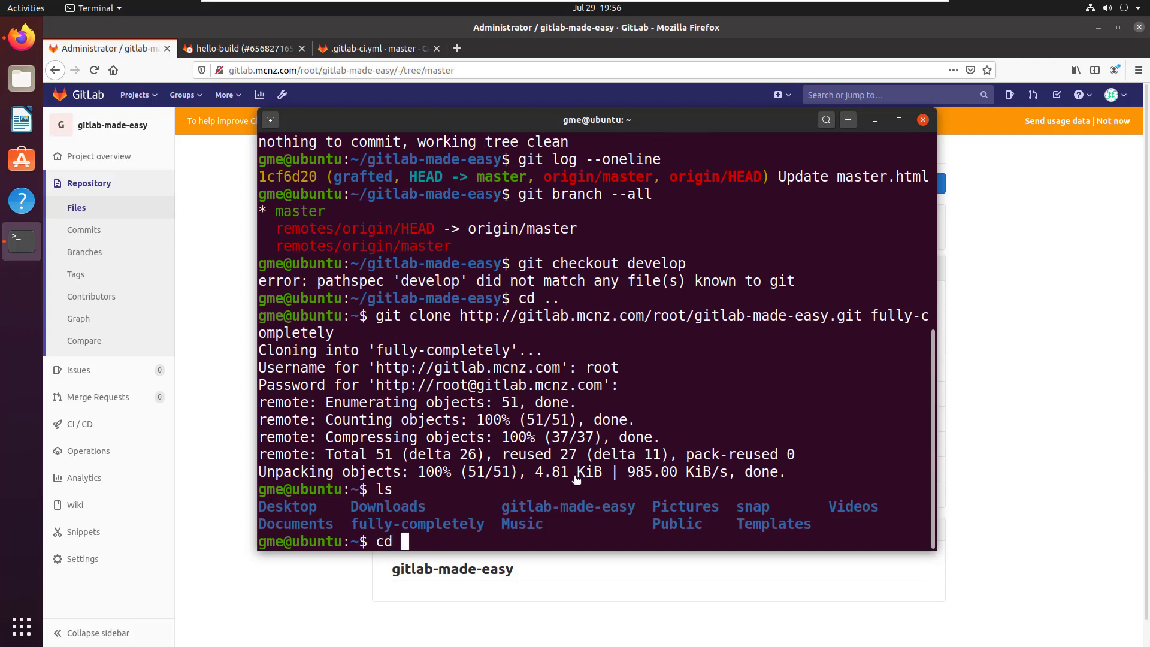
{"action": "type", "text": "fully-completely"}
{"action": "type", "text": "ls"}
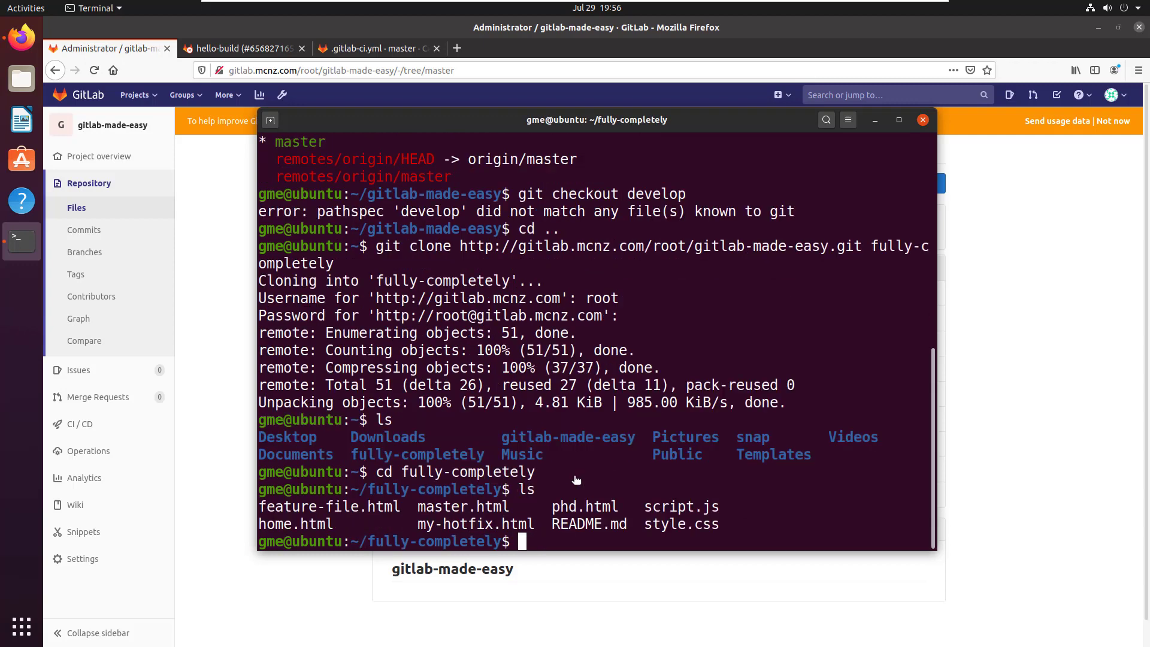
- Show the full git log and git branch --all output, then git checkout develop
{"action": "type", "text": "git log --oneline"}
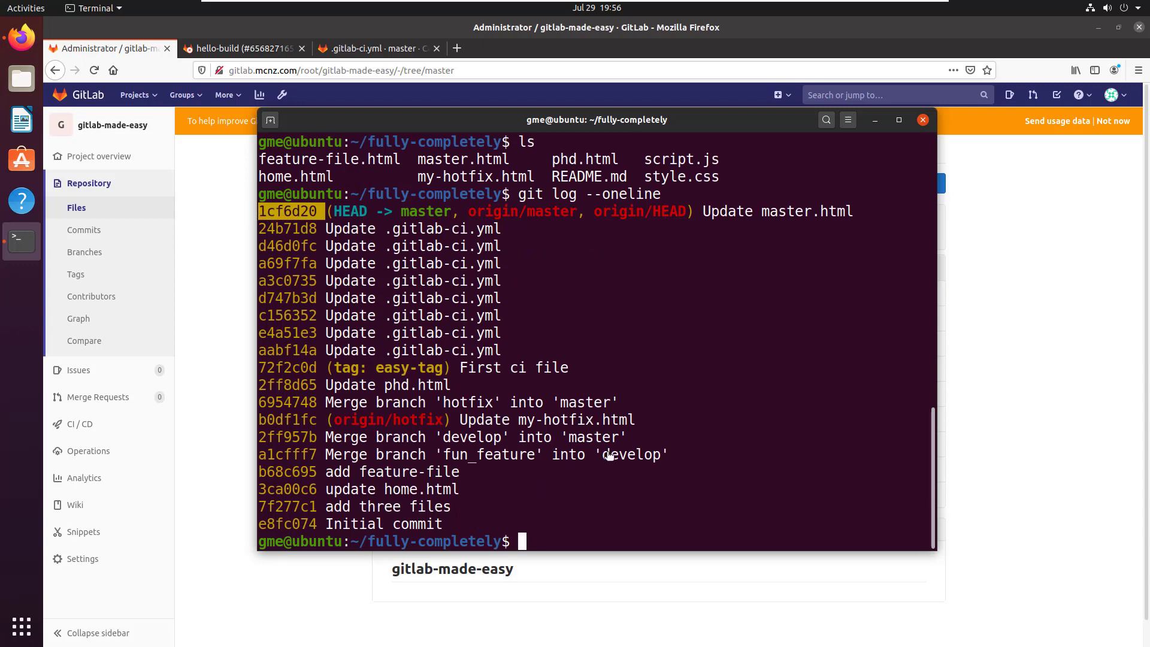
{"action": "type", "text": "git"}
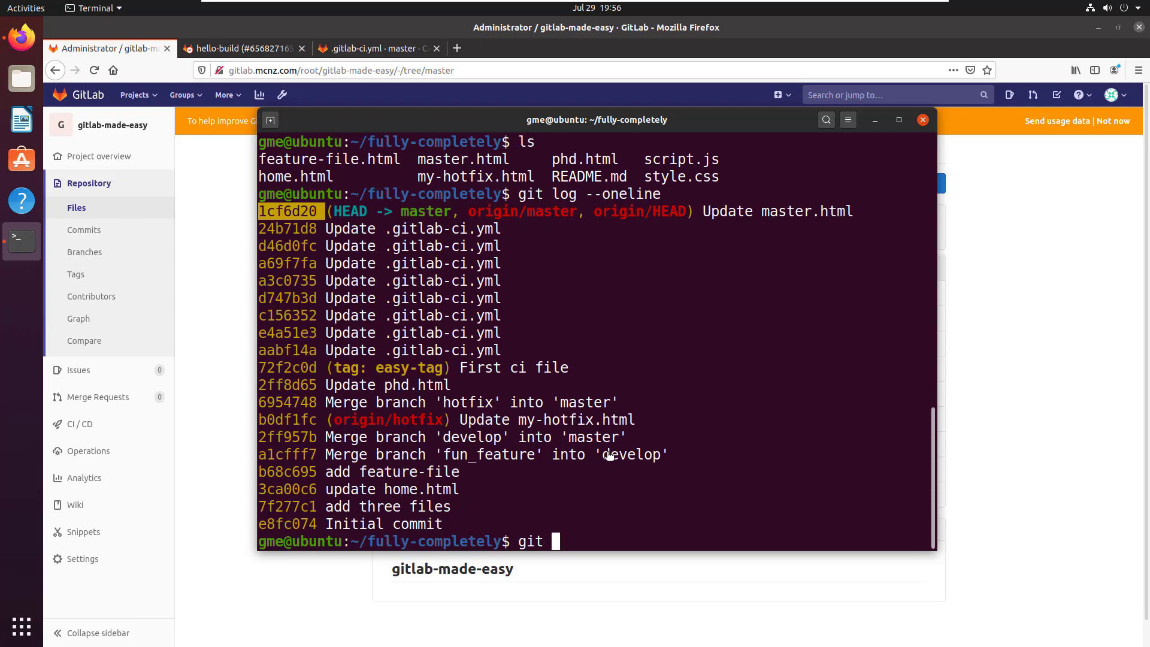
{"action": "type", "text": "branch --all"}
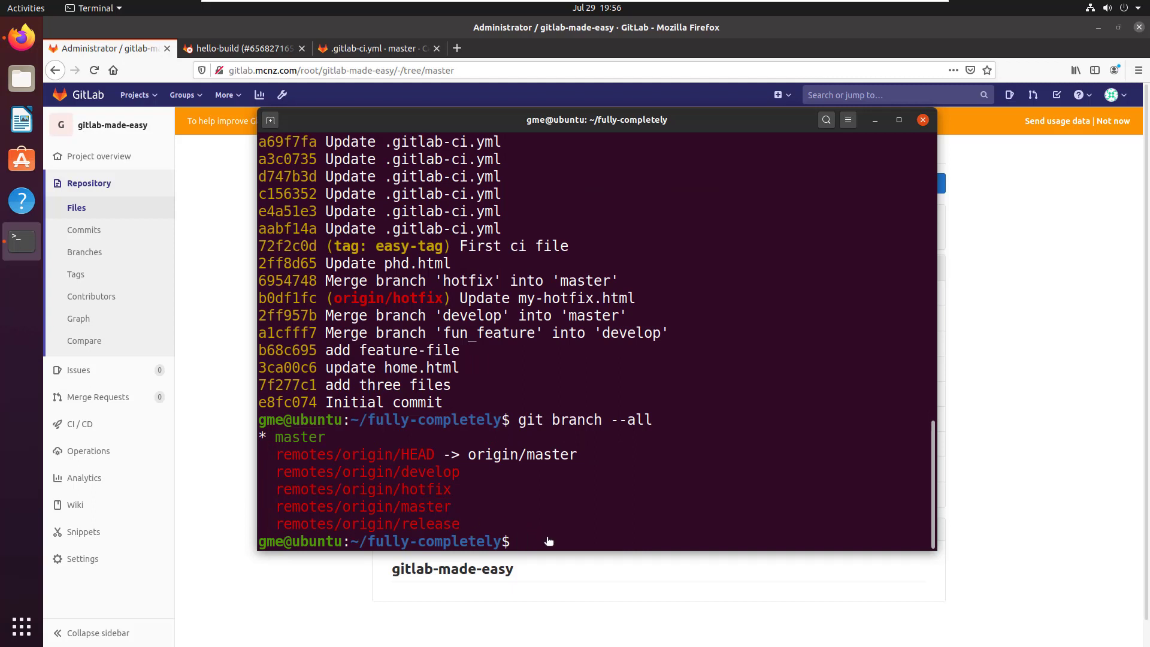
{"action": "type", "text": "git checkout develop"}
{"action": "type", "text": "git status"}
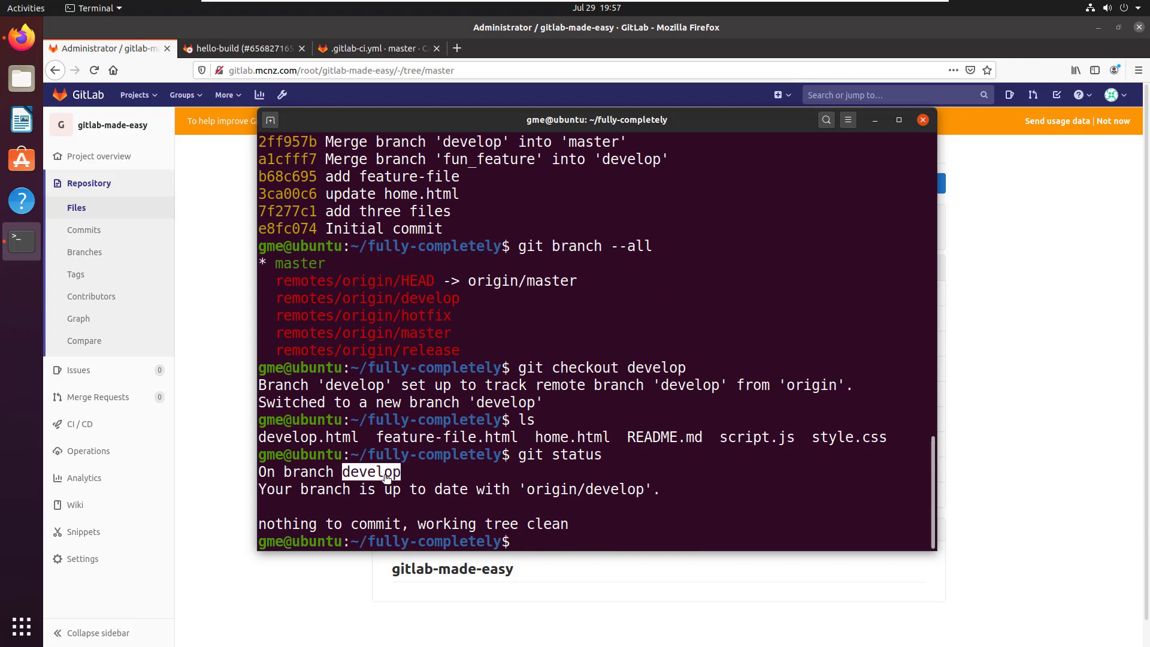
{"action": "mouse_move", "coordinate": [975, 367]}
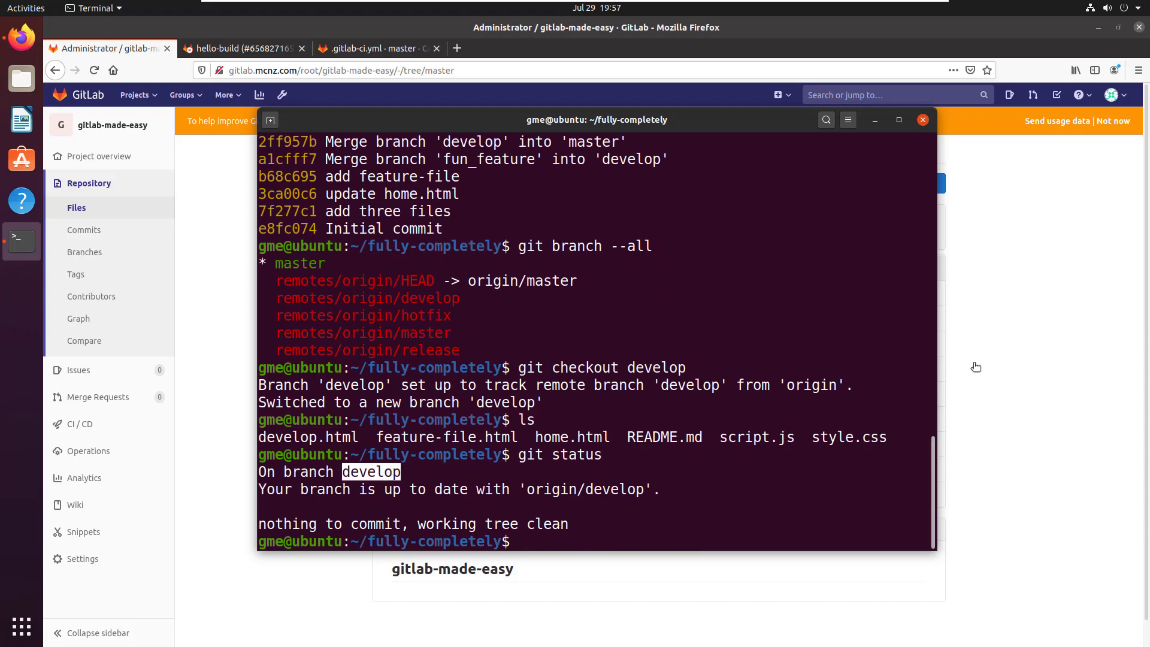